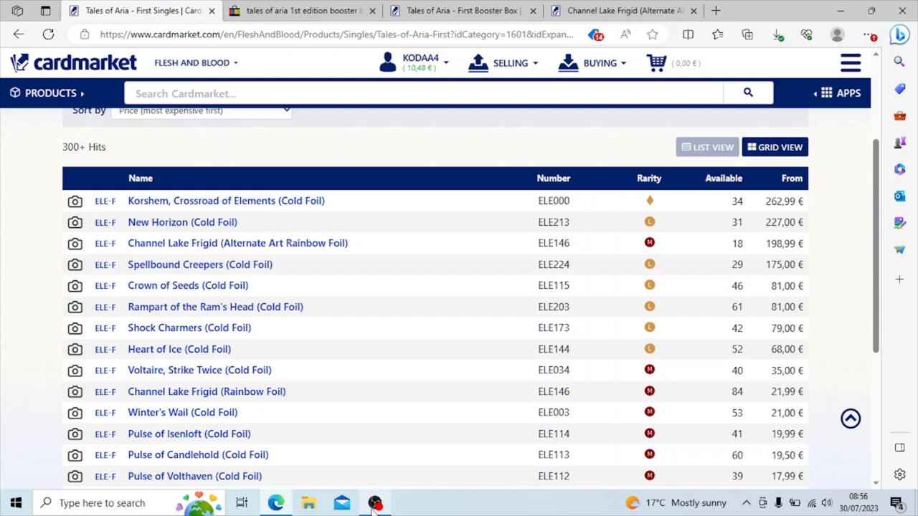
{"action": "mouse_move", "coordinate": [814, 186]}
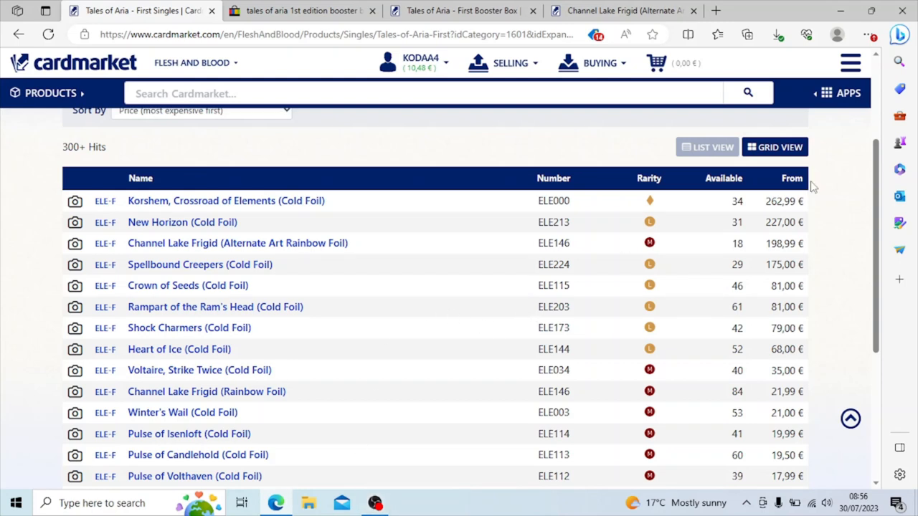
{"action": "mouse_move", "coordinate": [823, 194]}
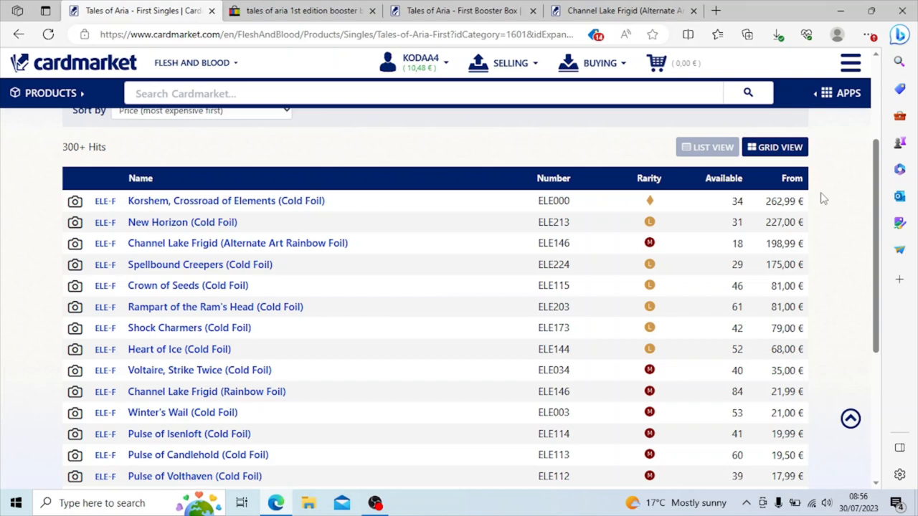
{"action": "mouse_move", "coordinate": [410, 247]}
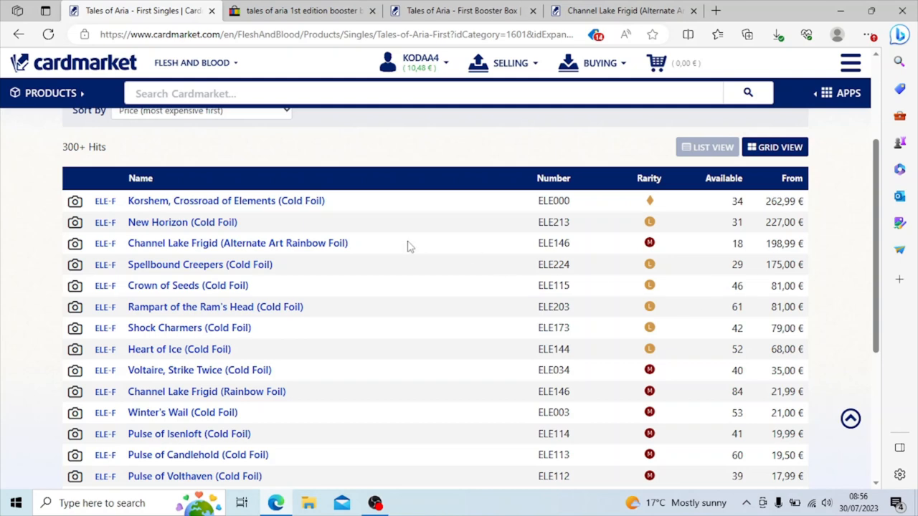
{"action": "mouse_move", "coordinate": [384, 147]}
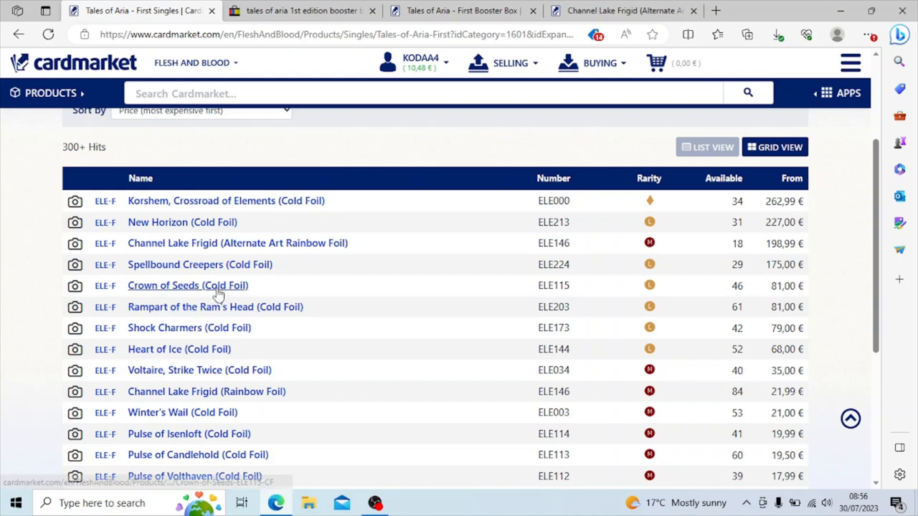
{"action": "mouse_move", "coordinate": [273, 200]}
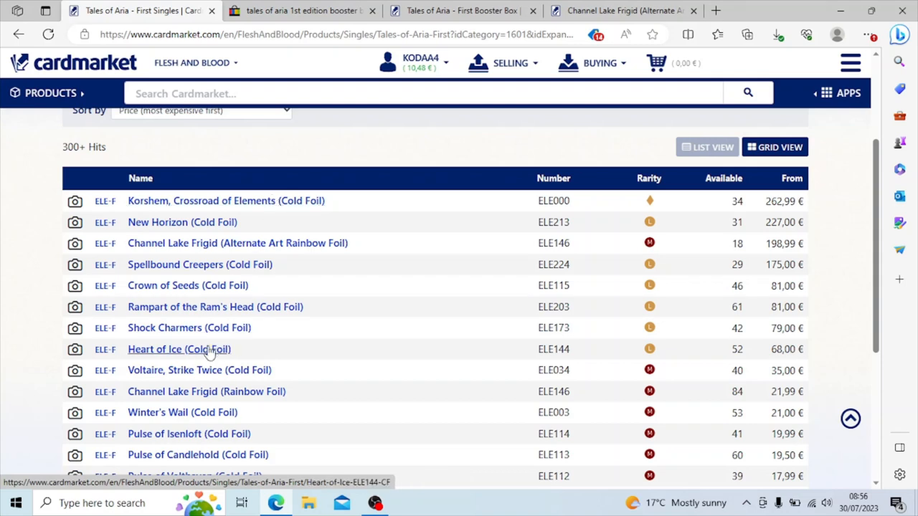
{"action": "mouse_move", "coordinate": [241, 364]}
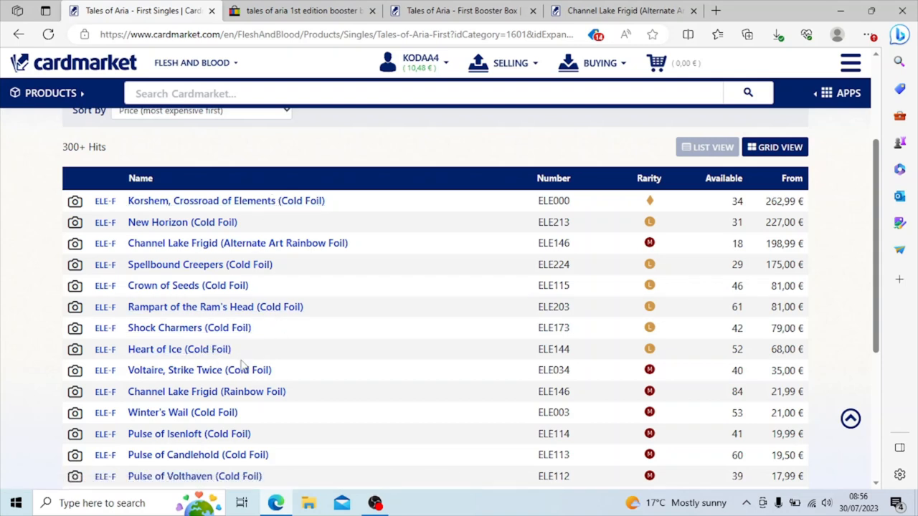
{"action": "mouse_move", "coordinate": [300, 367]}
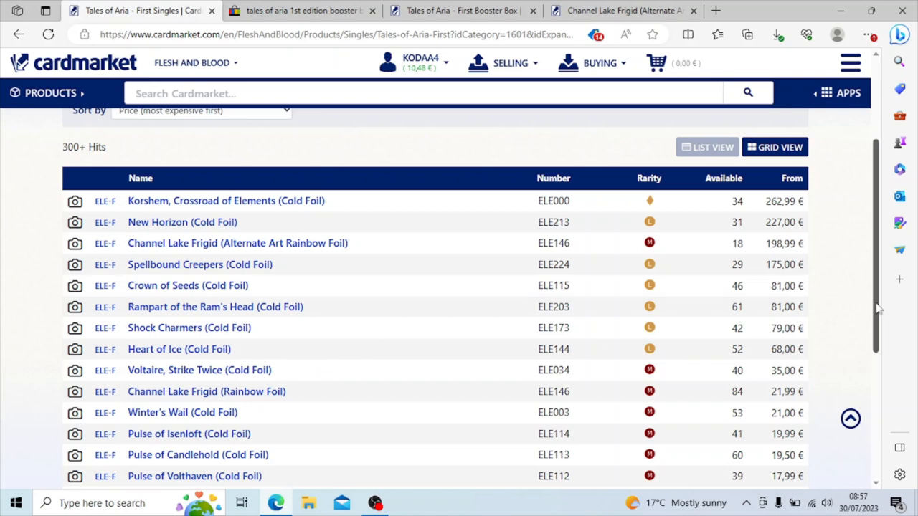
{"action": "mouse_move", "coordinate": [879, 307]}
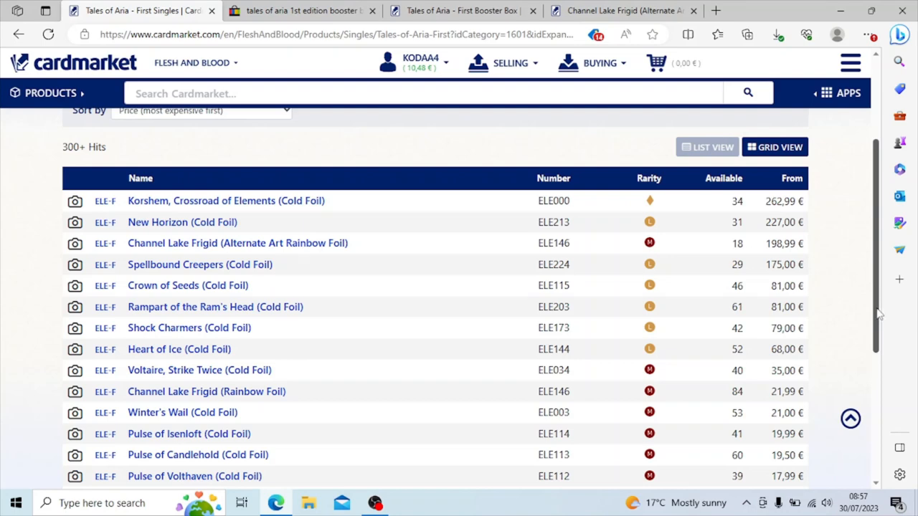
- Switch to the Channel Lake Frigid (Alternate Art Rainbow Foil) page showing its price trend and averages
{"action": "scroll", "scroll_direction": "down", "scroll_amount": 3}
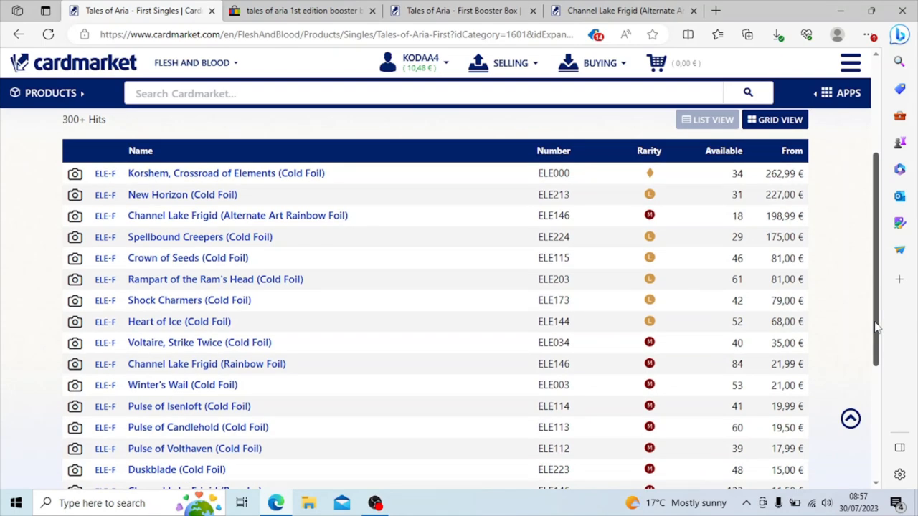
{"action": "scroll", "scroll_direction": "down", "scroll_amount": 3}
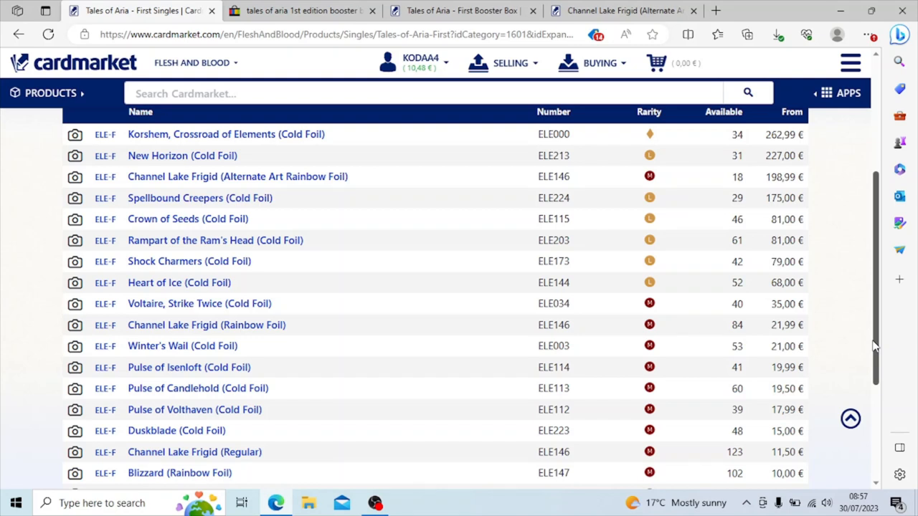
{"action": "mouse_move", "coordinate": [3, 294]}
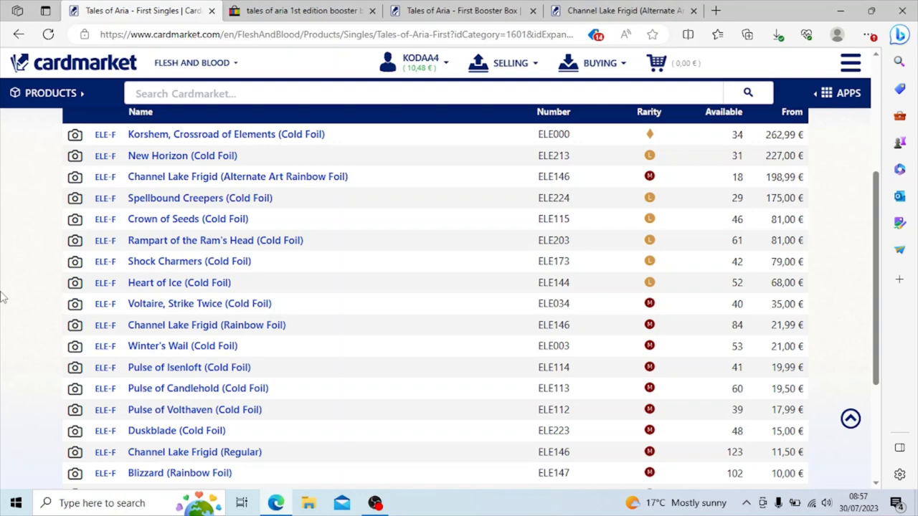
{"action": "mouse_move", "coordinate": [646, 50]}
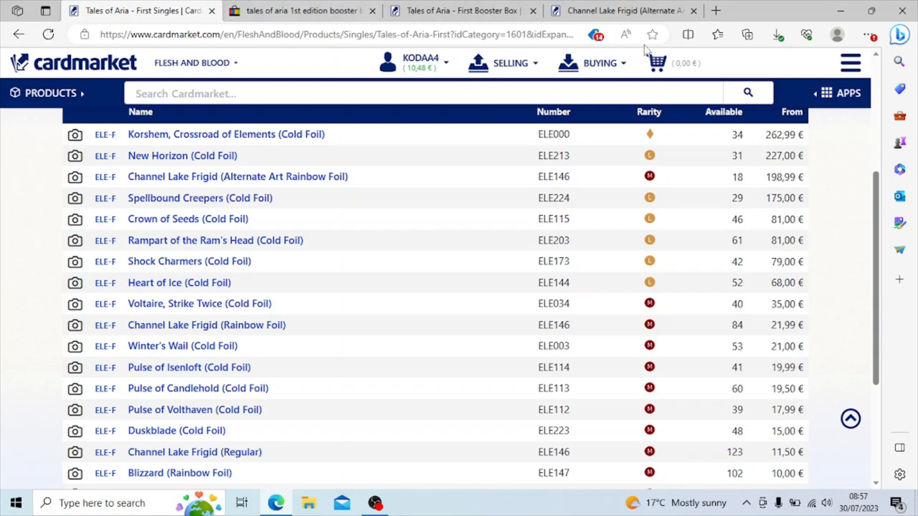
{"action": "left_click", "coordinate": [238, 176]}
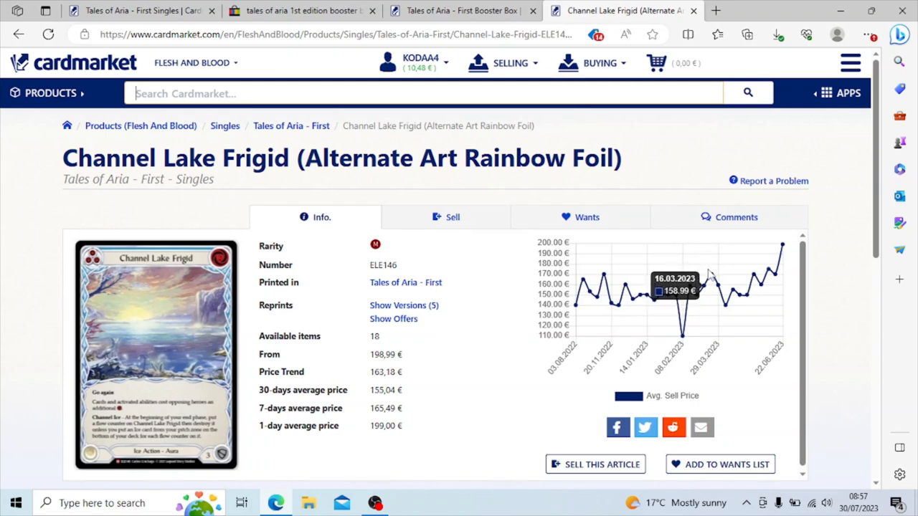
{"action": "mouse_move", "coordinate": [763, 281]}
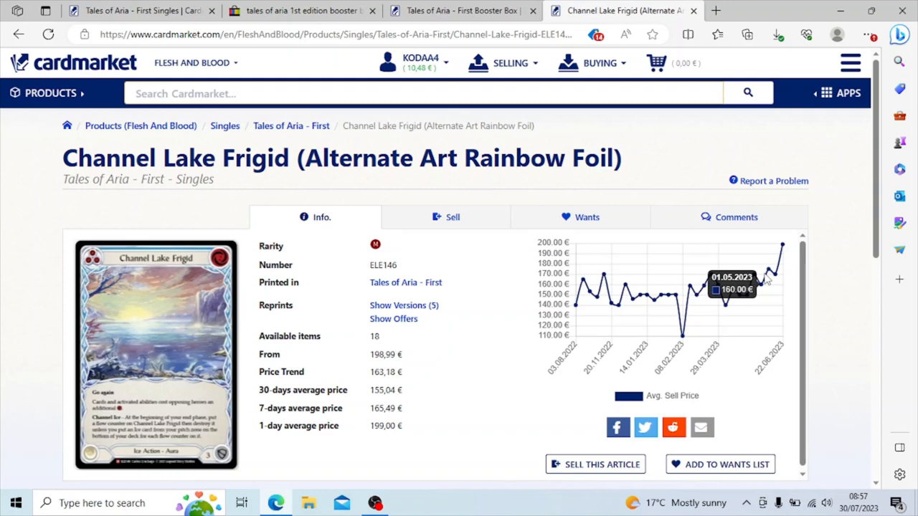
{"action": "mouse_move", "coordinate": [782, 251]}
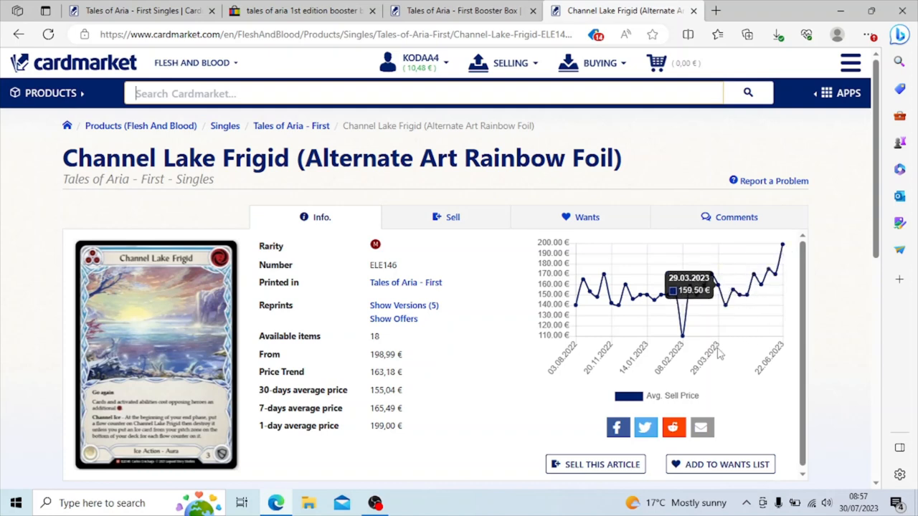
{"action": "mouse_move", "coordinate": [719, 359]}
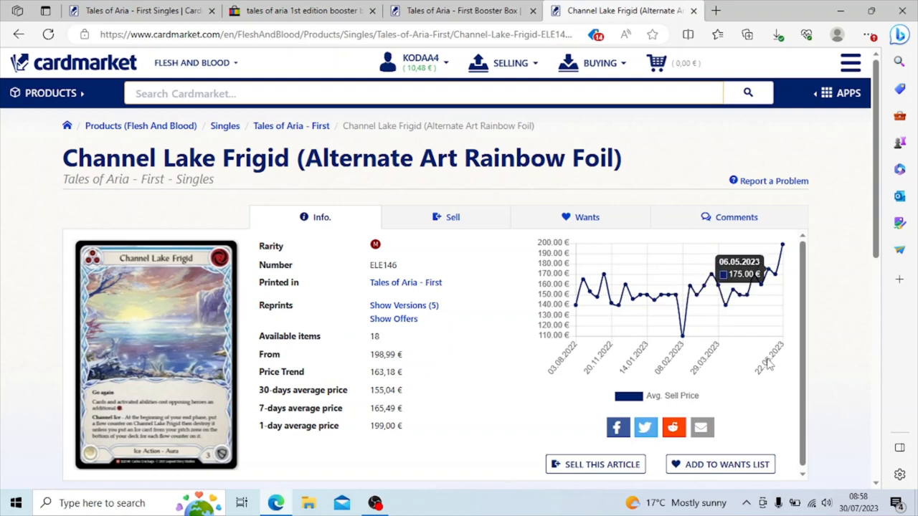
{"action": "mouse_move", "coordinate": [731, 296]}
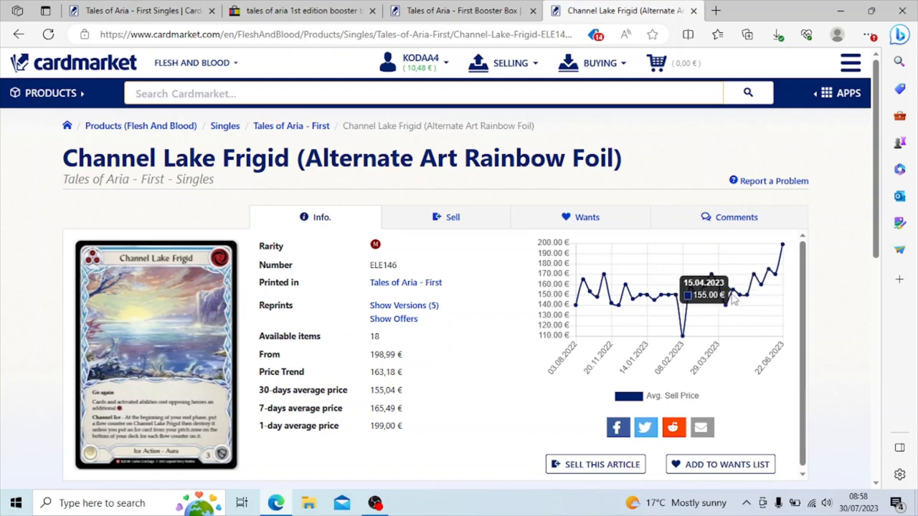
{"action": "mouse_move", "coordinate": [746, 287]}
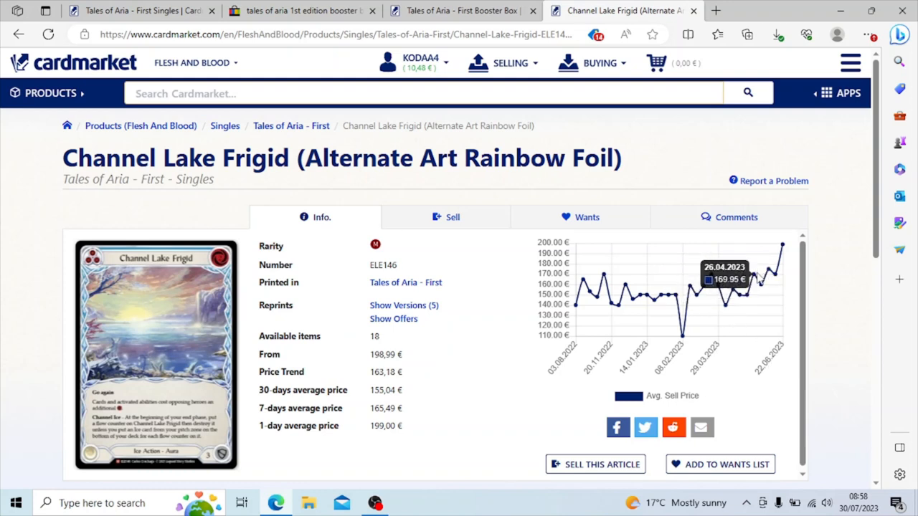
{"action": "mouse_move", "coordinate": [720, 350]}
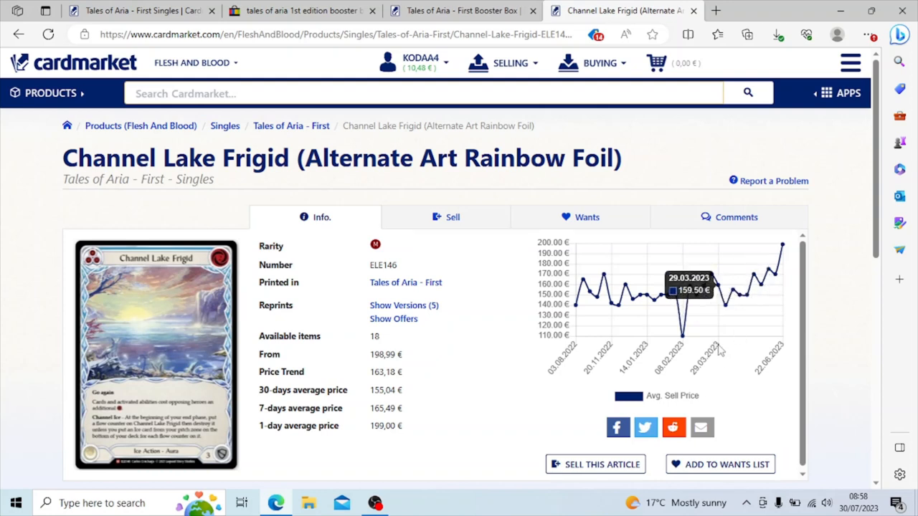
{"action": "mouse_move", "coordinate": [743, 317]}
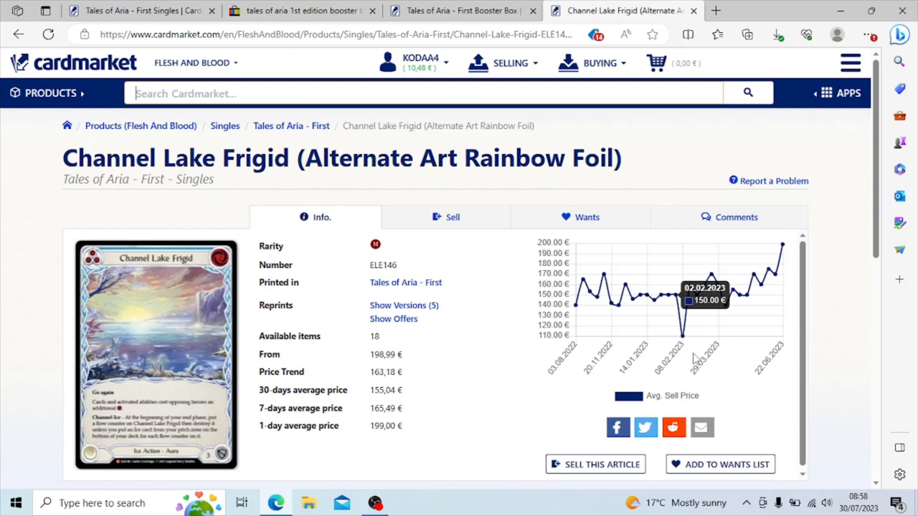
{"action": "mouse_move", "coordinate": [724, 280]}
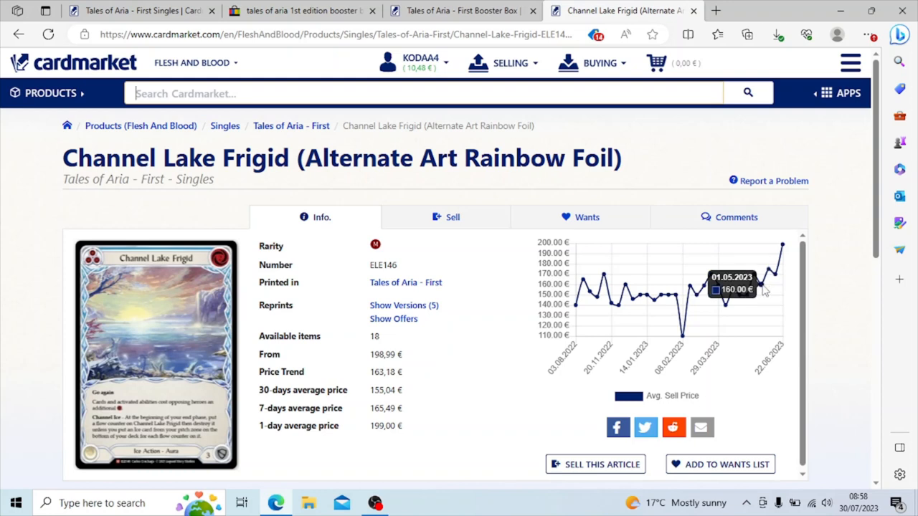
{"action": "mouse_move", "coordinate": [732, 290]}
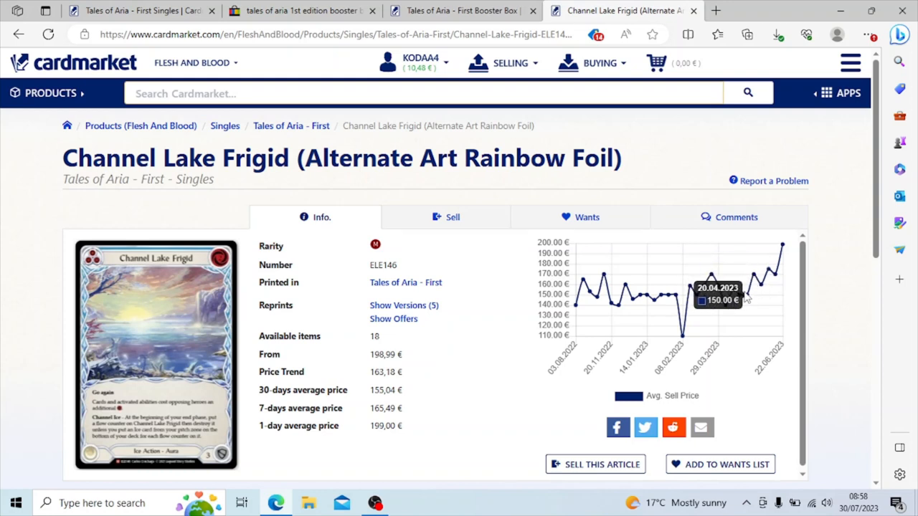
{"action": "mouse_move", "coordinate": [782, 247]}
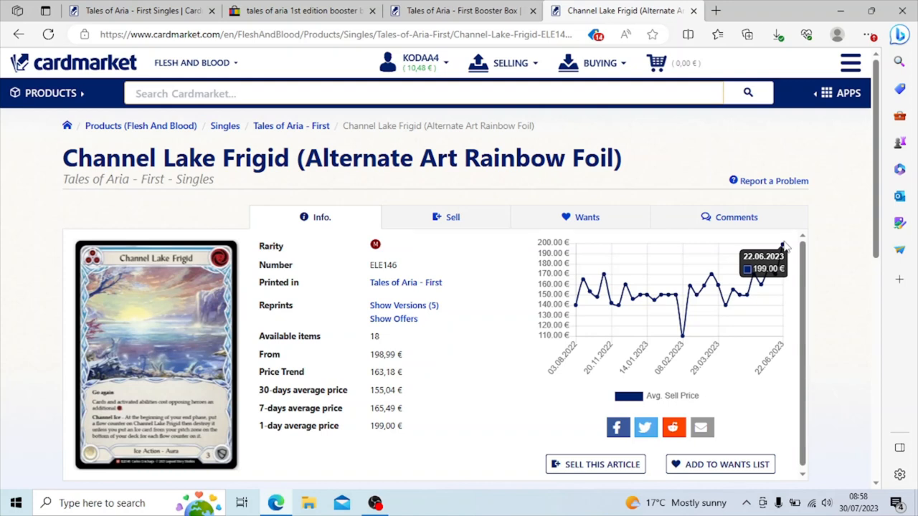
{"action": "mouse_move", "coordinate": [878, 208]}
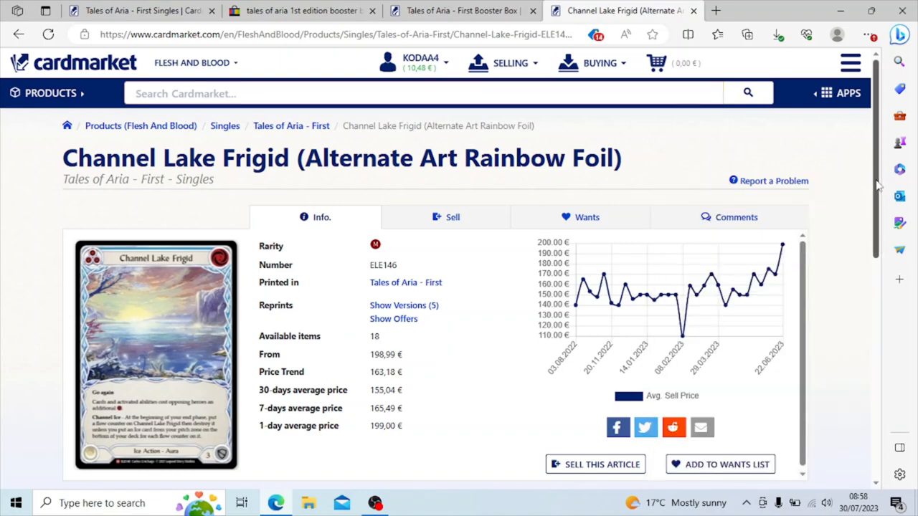
- Review all 18 Channel Lake Frigid seller offers, from 198.99 € to 450.57 €
{"action": "scroll", "scroll_direction": "down", "scroll_amount": 3}
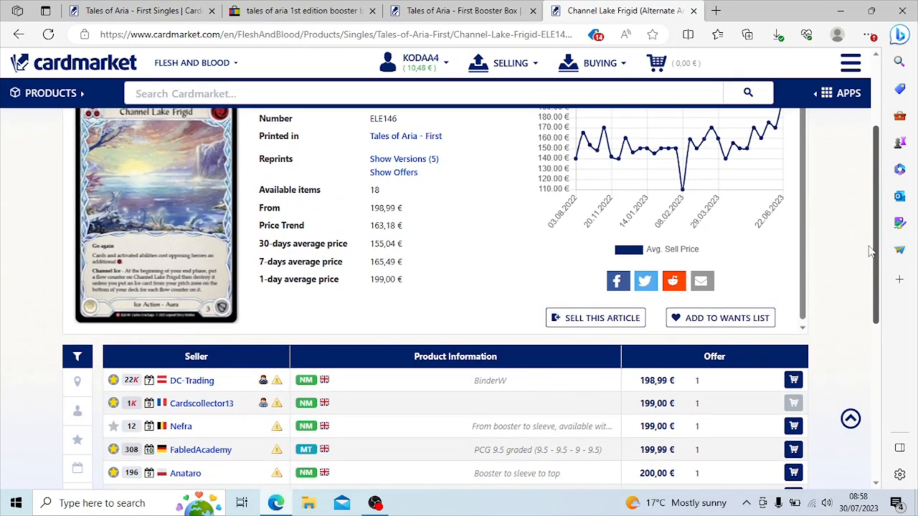
{"action": "scroll", "scroll_direction": "down", "scroll_amount": 3}
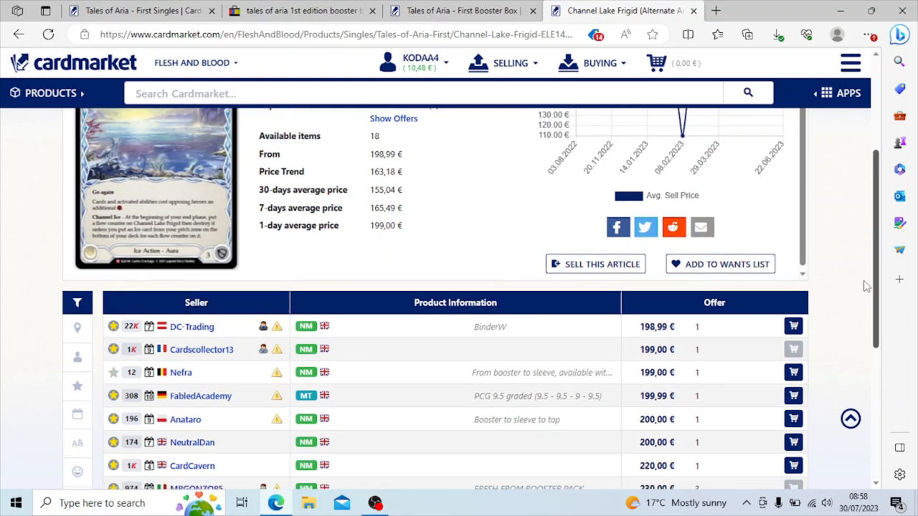
{"action": "scroll", "scroll_direction": "down", "scroll_amount": 3}
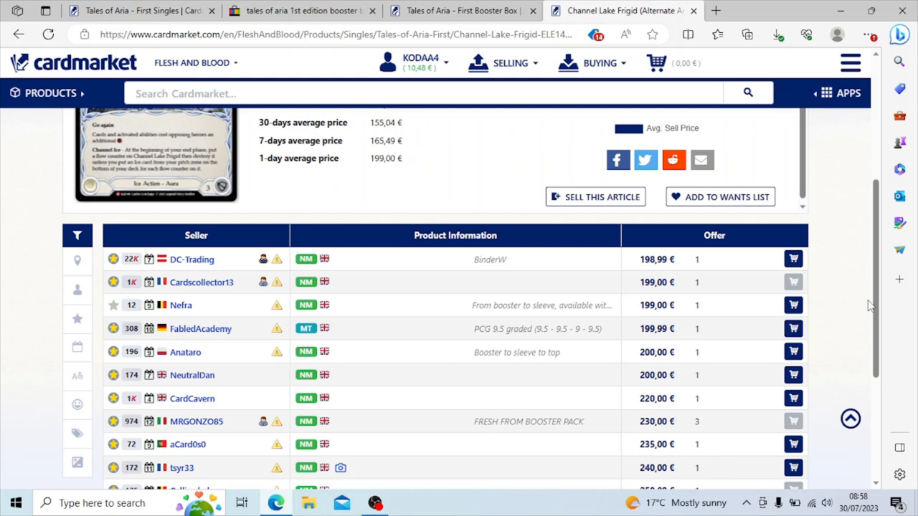
{"action": "scroll", "scroll_direction": "down", "scroll_amount": 3}
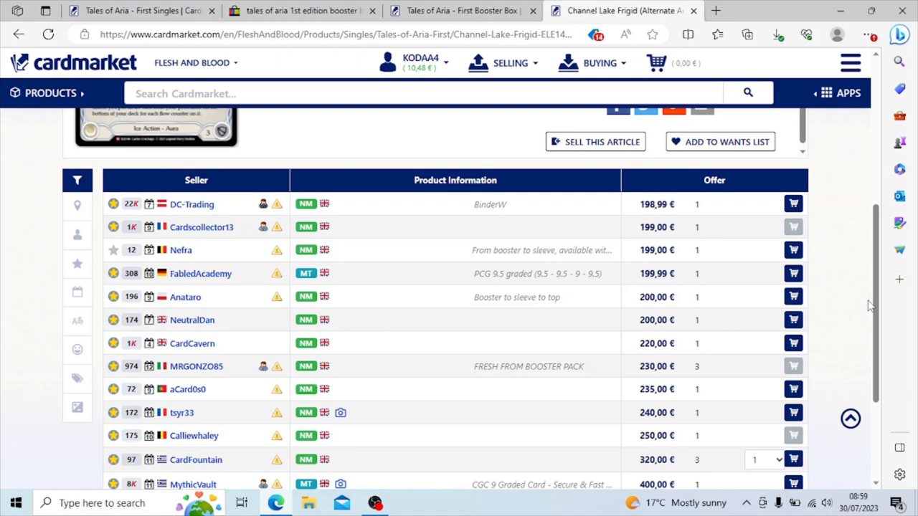
{"action": "scroll", "scroll_direction": "down", "scroll_amount": 3}
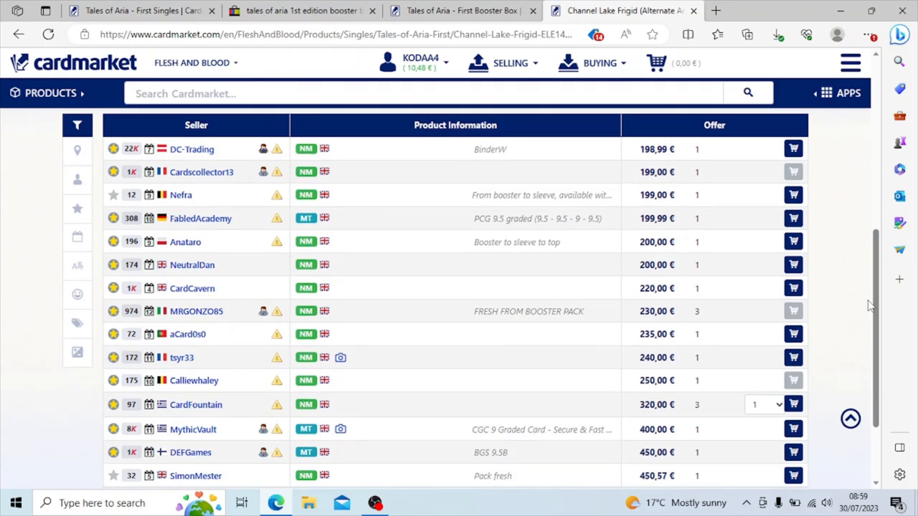
{"action": "scroll", "scroll_direction": "down", "scroll_amount": 3}
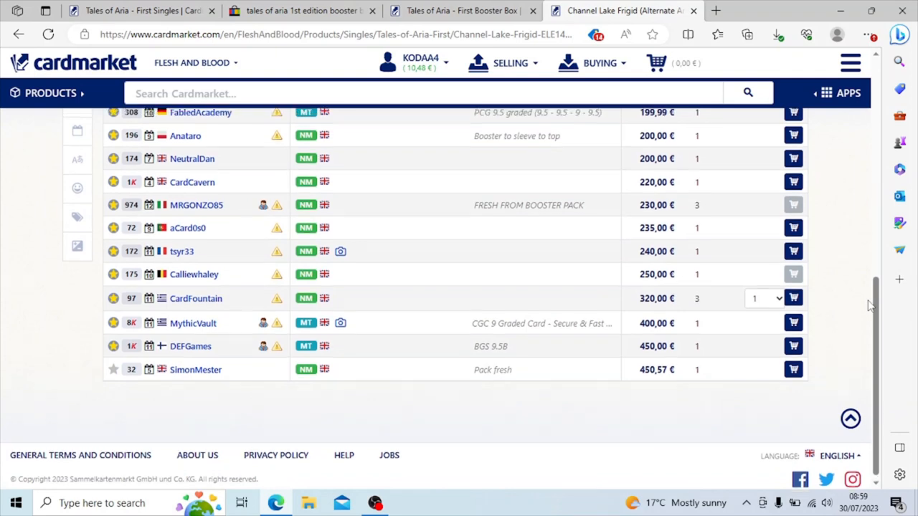
{"action": "scroll", "scroll_direction": "up", "scroll_amount": 3}
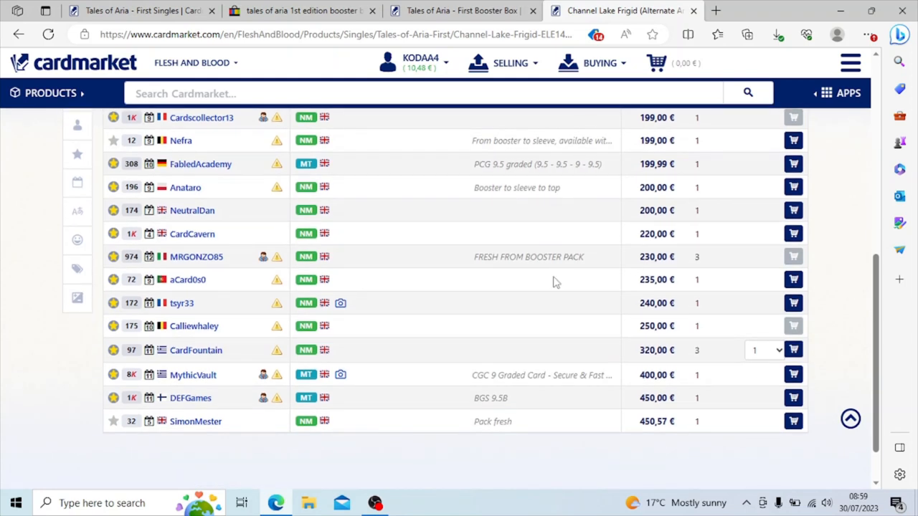
{"action": "mouse_move", "coordinate": [341, 376]}
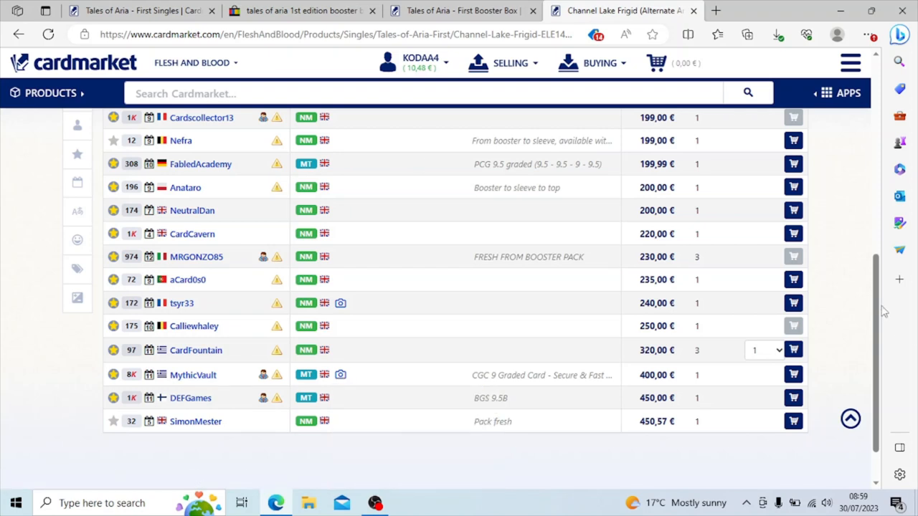
{"action": "scroll", "scroll_direction": "down", "scroll_amount": 3}
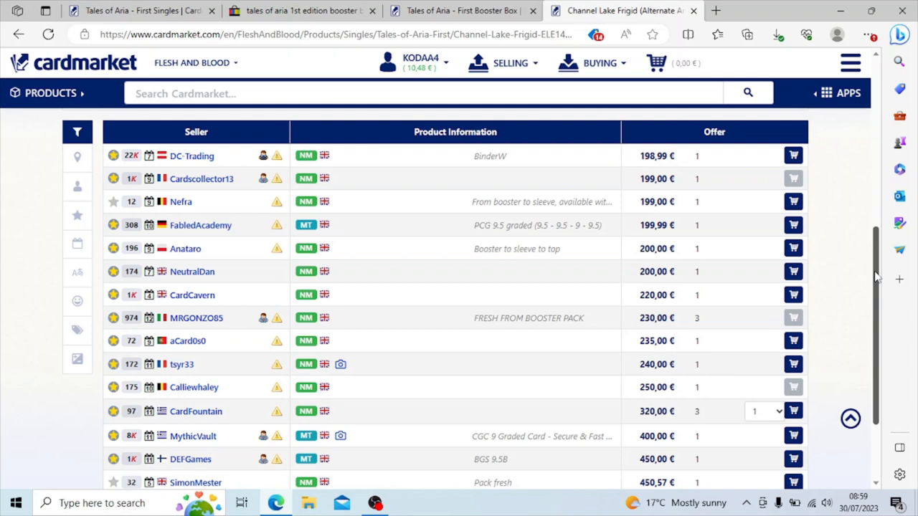
{"action": "scroll", "scroll_direction": "down", "scroll_amount": 3}
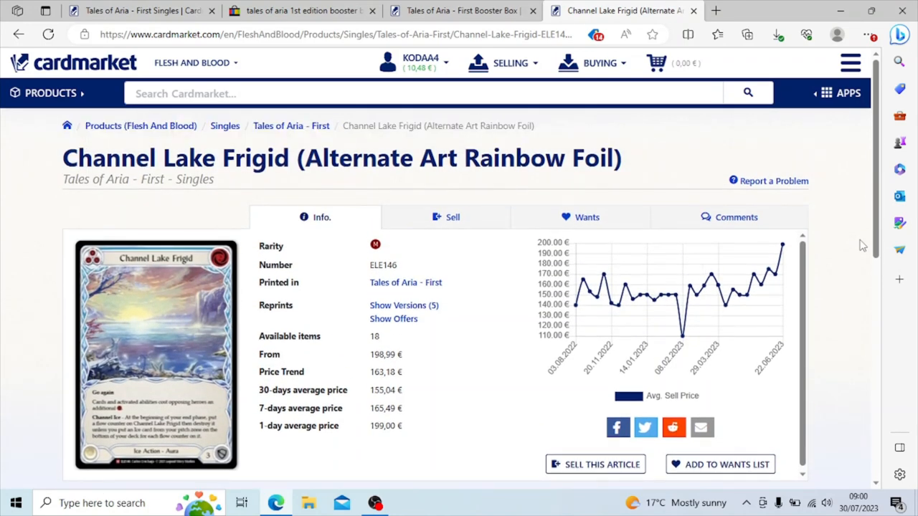
{"action": "mouse_move", "coordinate": [585, 129]}
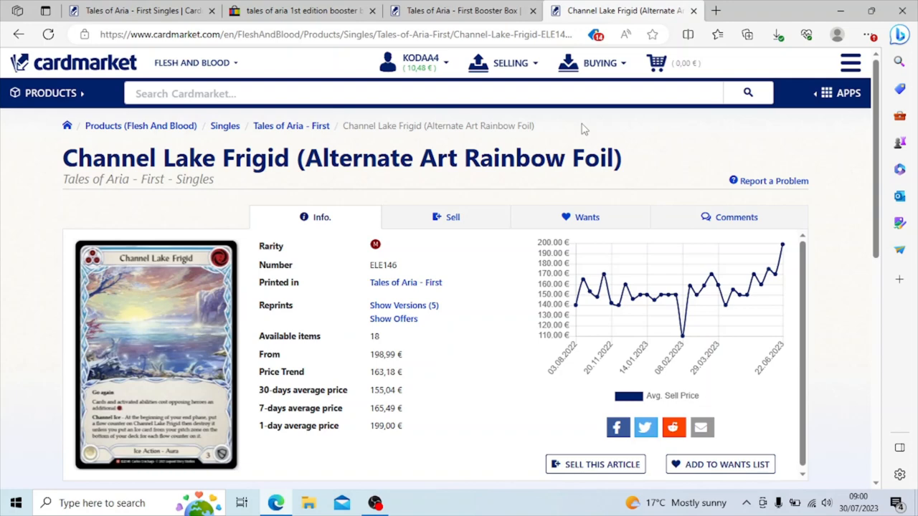
{"action": "mouse_move", "coordinate": [138, 5]}
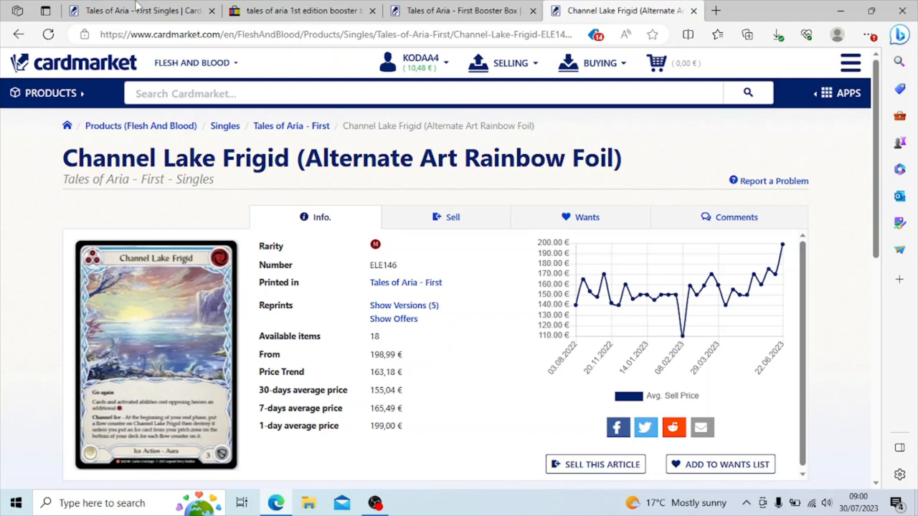
- Return to the Tales of Aria - First singles list and browse down to the cold foil cards
{"action": "left_click", "coordinate": [289, 127]}
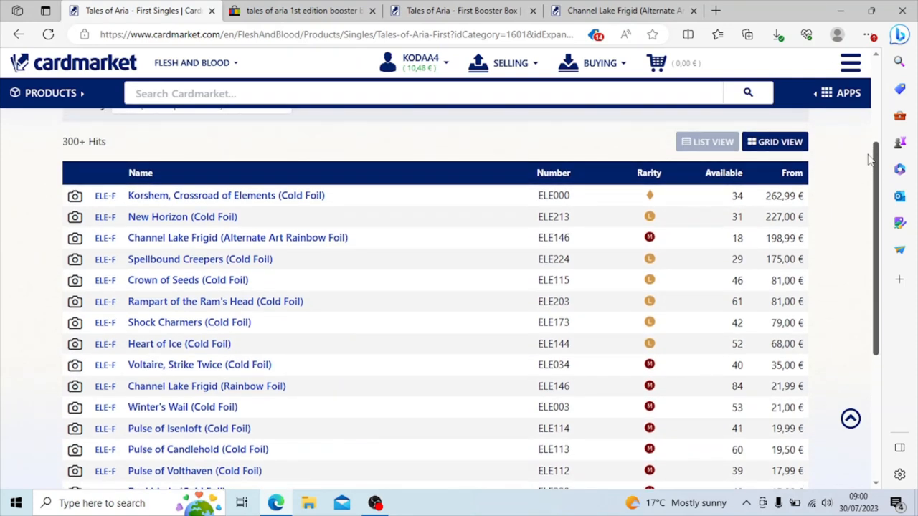
{"action": "scroll", "scroll_direction": "down", "scroll_amount": 3}
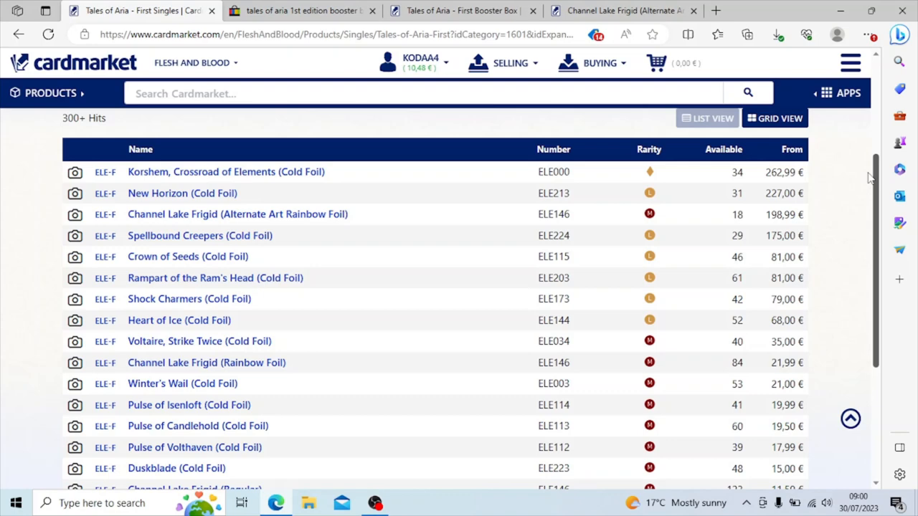
{"action": "scroll", "scroll_direction": "down", "scroll_amount": 3}
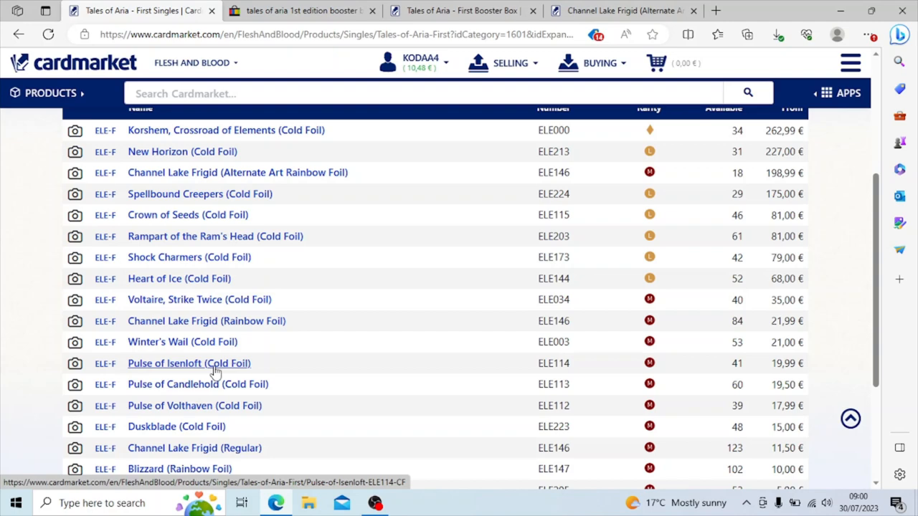
- Bring up Pulse of Isenloft (Cold Foil) and look through its price chart and seller offers from 19.99 €
{"action": "left_click", "coordinate": [189, 364]}
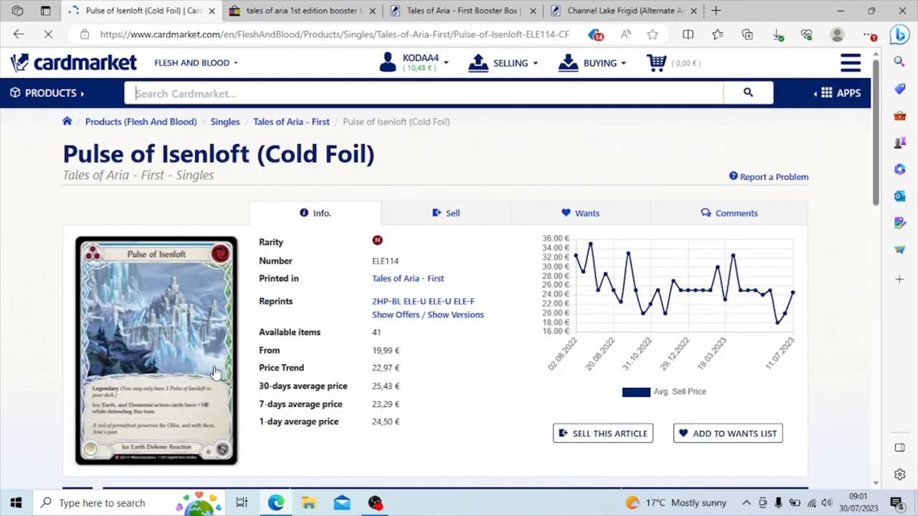
{"action": "scroll", "scroll_direction": "down", "scroll_amount": 3}
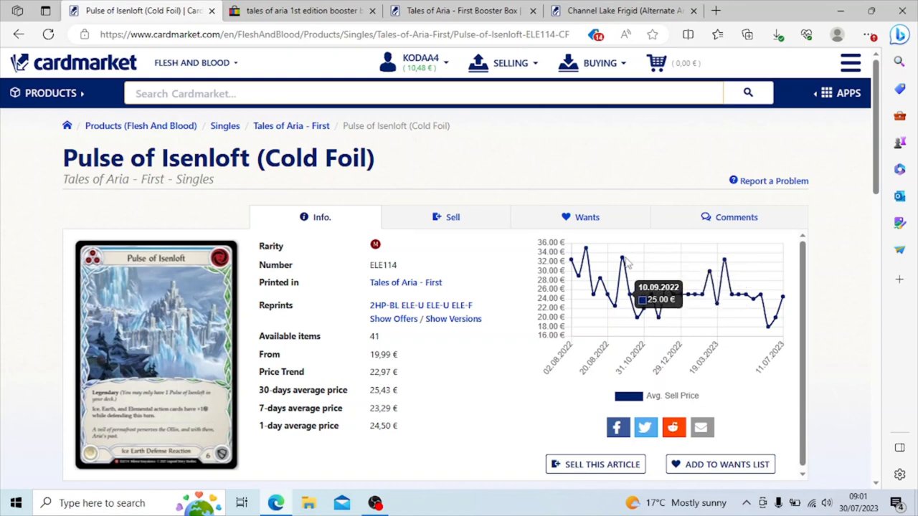
{"action": "mouse_move", "coordinate": [605, 269]}
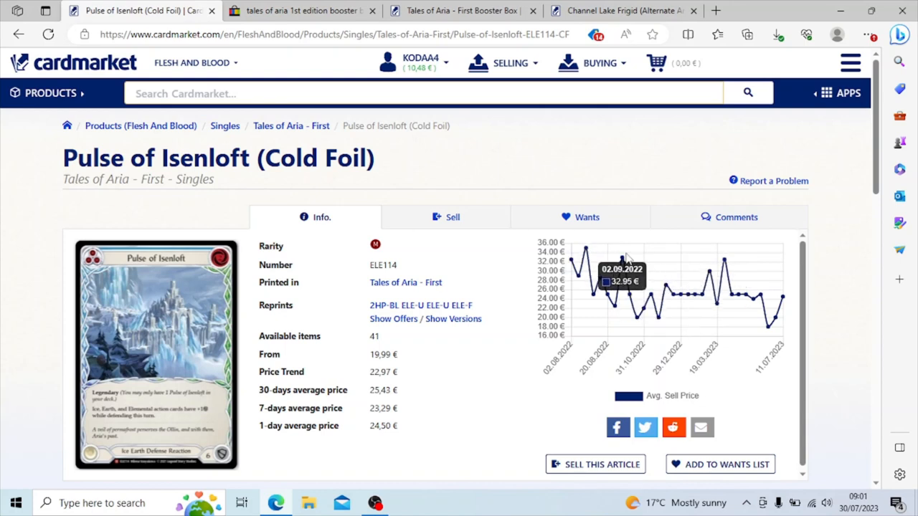
{"action": "mouse_move", "coordinate": [786, 300]}
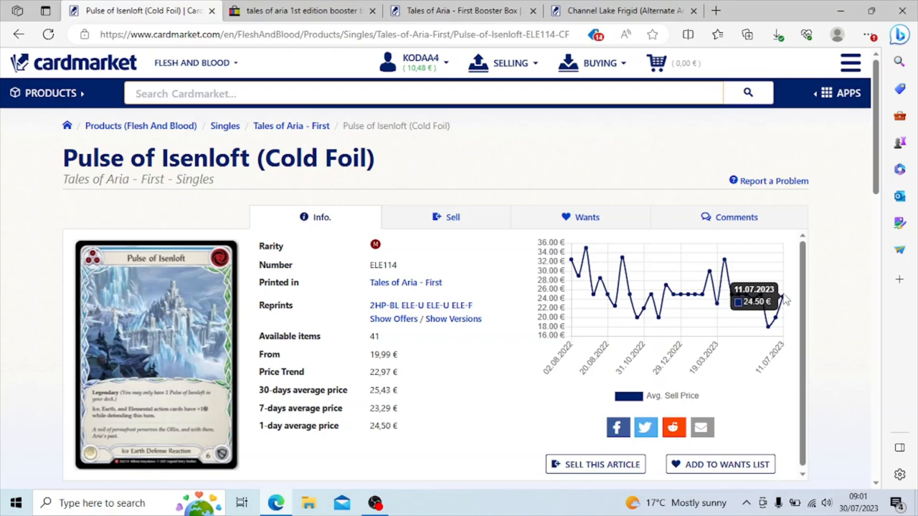
{"action": "mouse_move", "coordinate": [880, 170]}
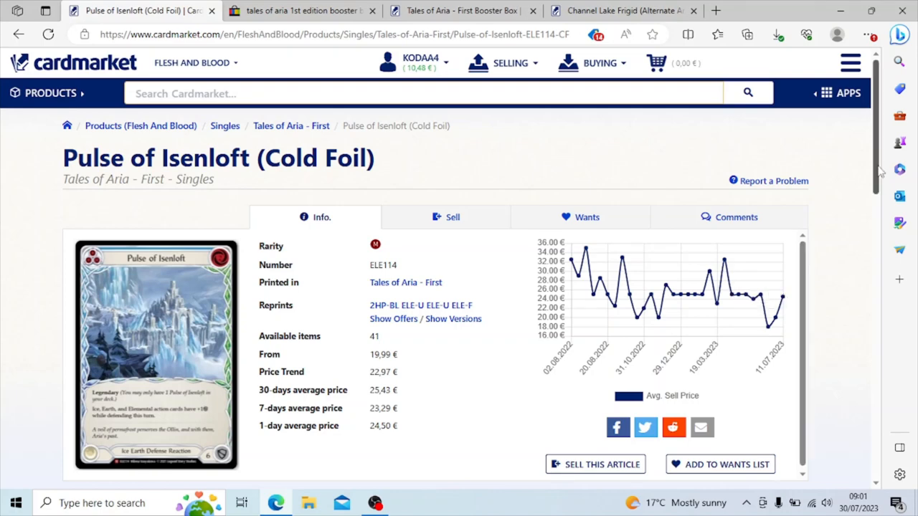
{"action": "scroll", "scroll_direction": "down", "scroll_amount": 3}
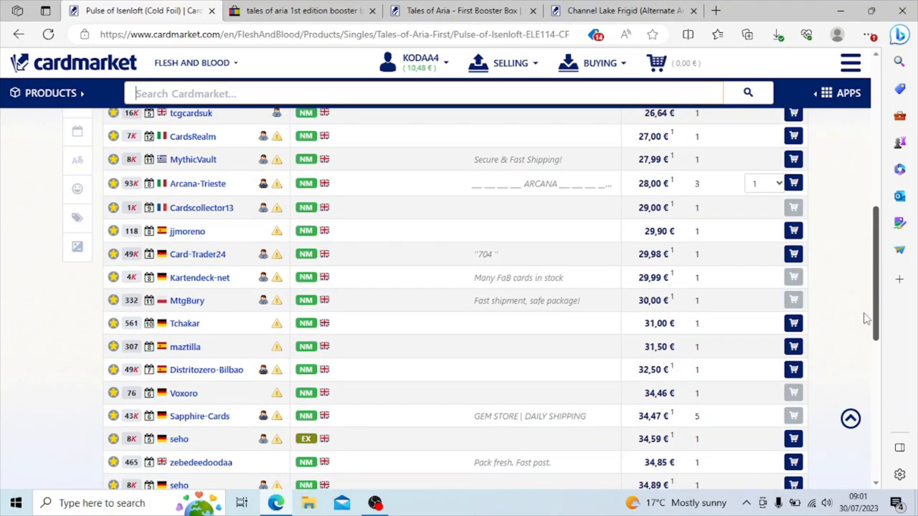
{"action": "scroll", "scroll_direction": "down", "scroll_amount": 3}
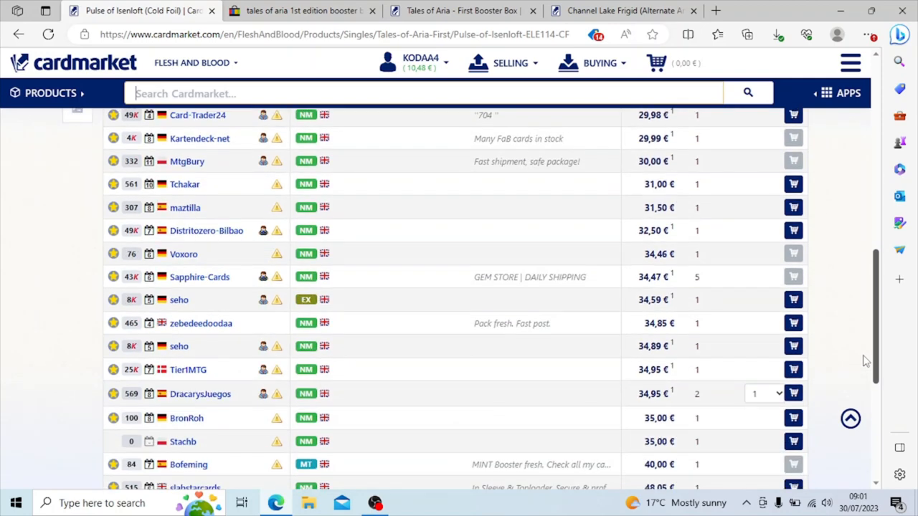
{"action": "scroll", "scroll_direction": "down", "scroll_amount": 3}
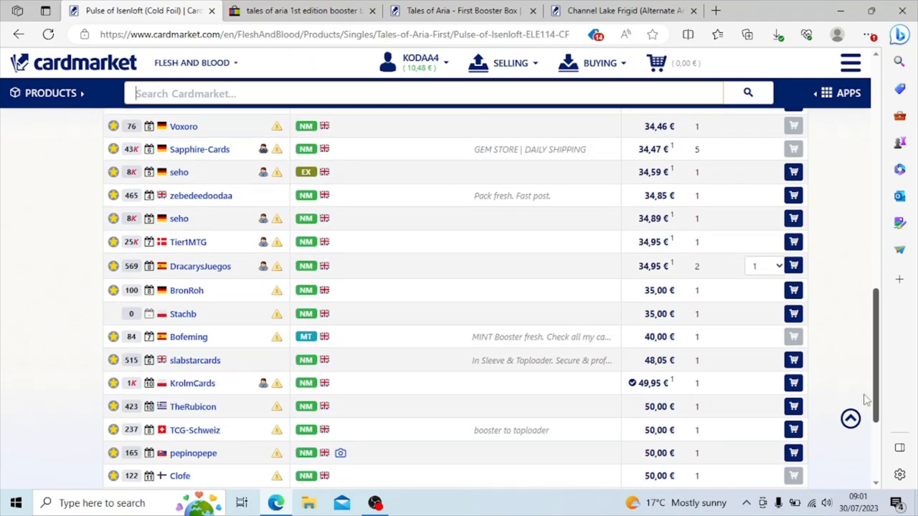
{"action": "scroll", "scroll_direction": "down", "scroll_amount": 3}
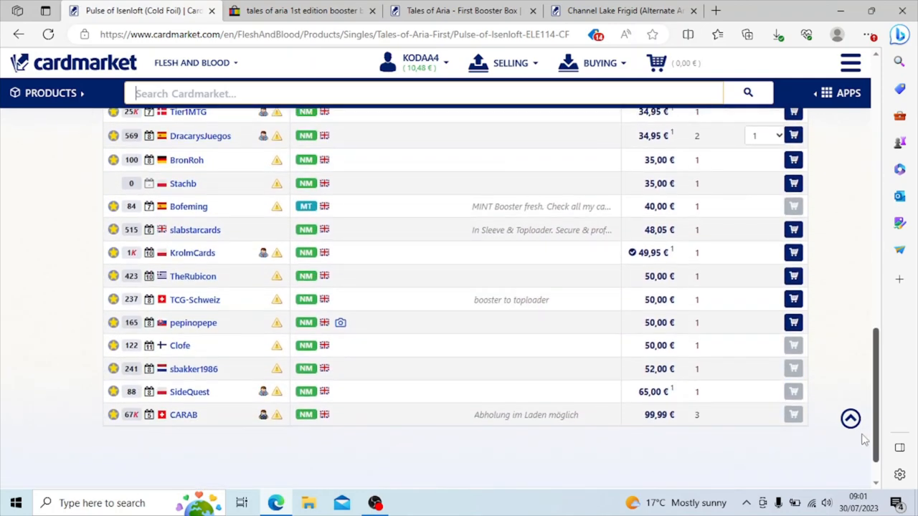
- Recheck the offers up to 99.99 € and go back to the singles list
{"action": "scroll", "scroll_direction": "up", "scroll_amount": 3}
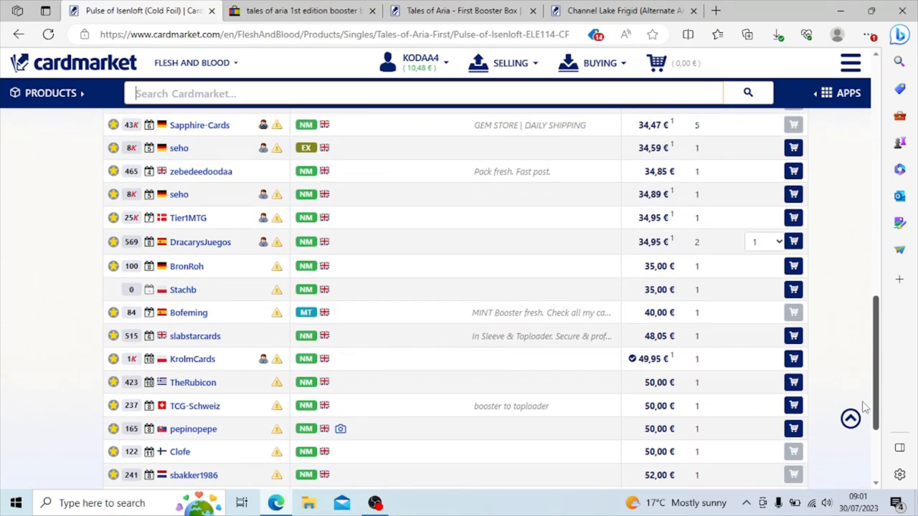
{"action": "scroll", "scroll_direction": "up", "scroll_amount": 3}
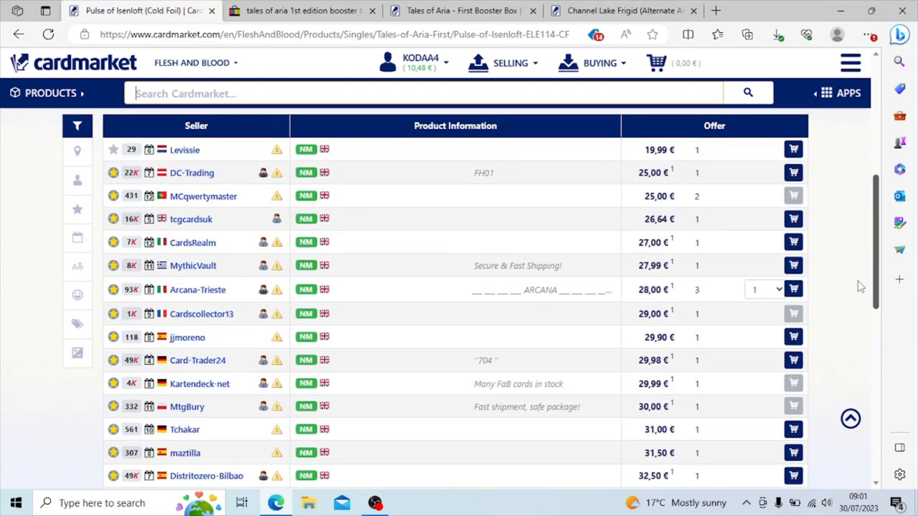
{"action": "scroll", "scroll_direction": "down", "scroll_amount": 3}
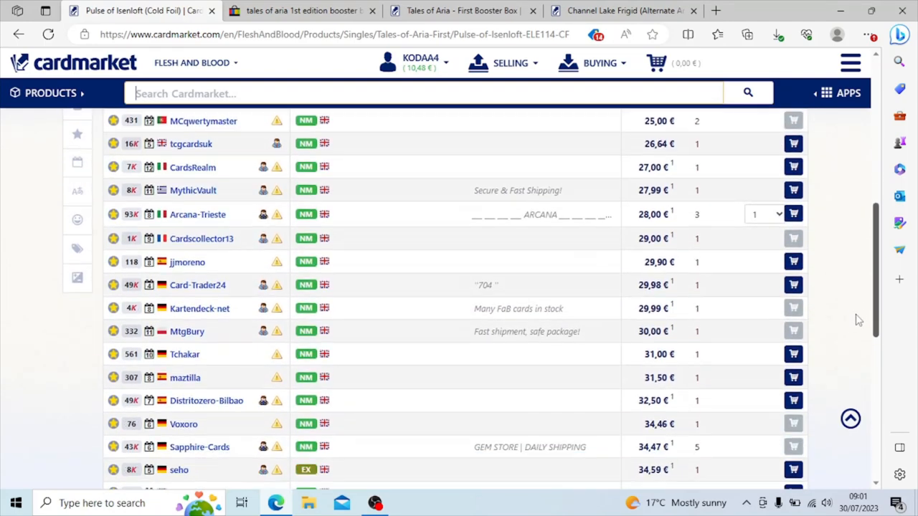
{"action": "scroll", "scroll_direction": "down", "scroll_amount": 3}
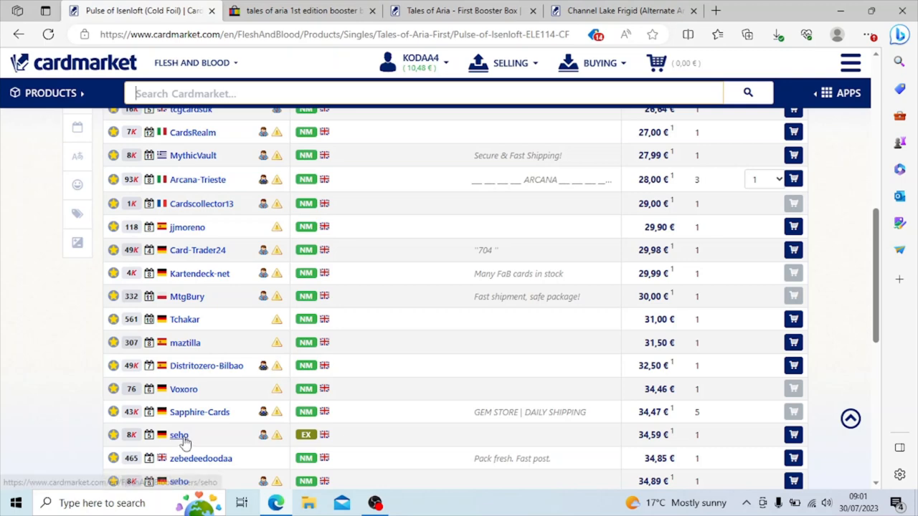
{"action": "mouse_move", "coordinate": [880, 251]}
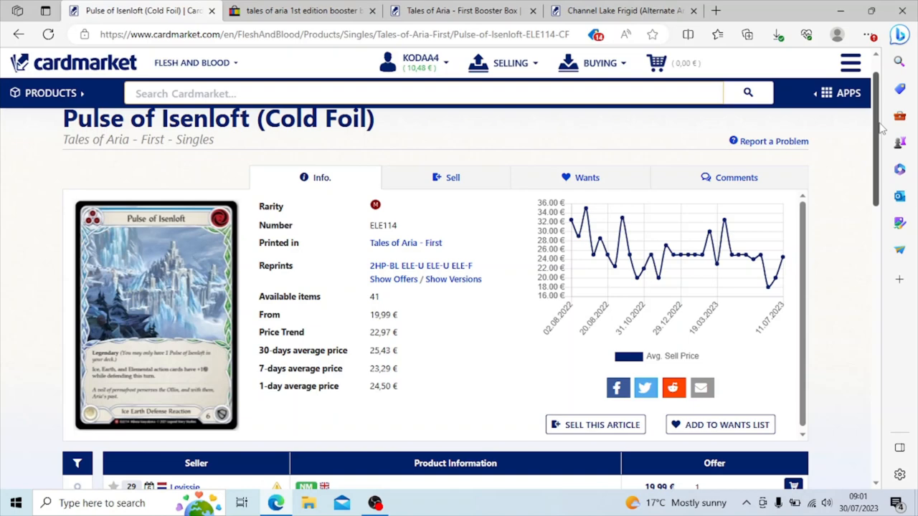
{"action": "scroll", "scroll_direction": "down", "scroll_amount": 3}
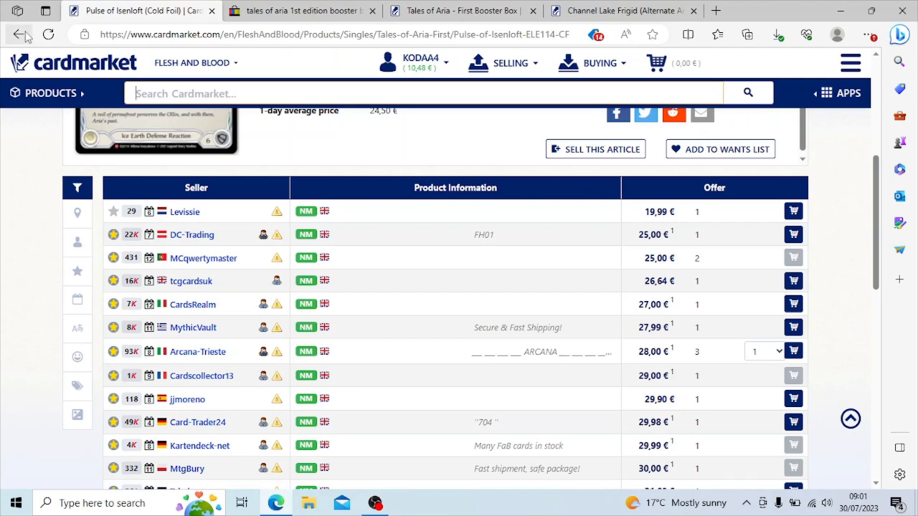
{"action": "left_click", "coordinate": [20, 35]}
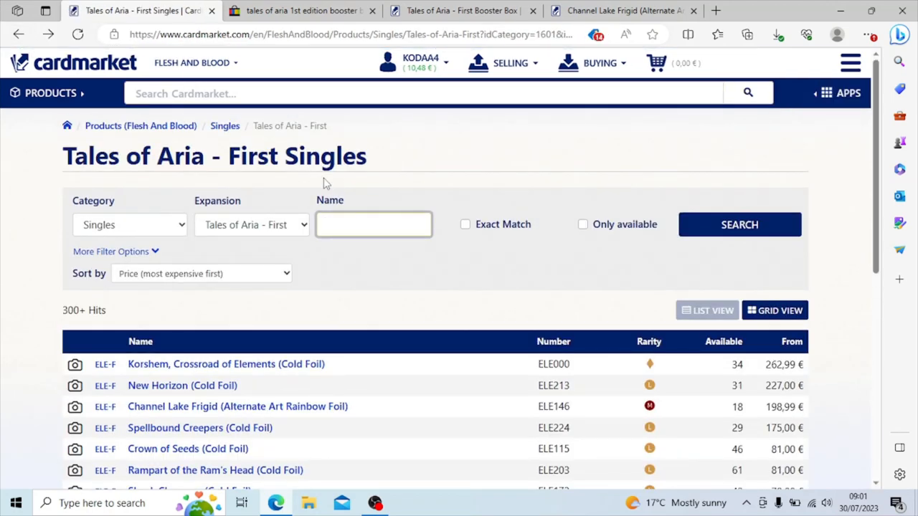
{"action": "left_click", "coordinate": [373, 224]}
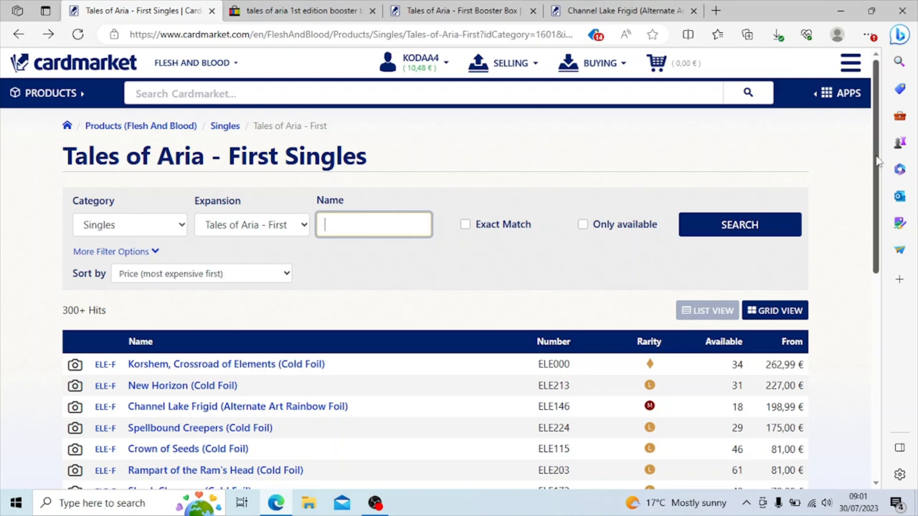
{"action": "scroll", "scroll_direction": "down", "scroll_amount": 3}
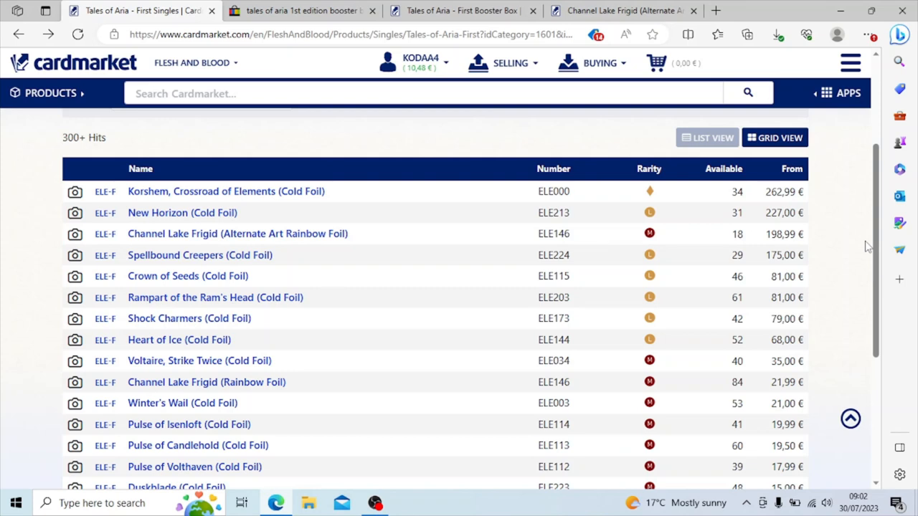
{"action": "mouse_move", "coordinate": [874, 247]}
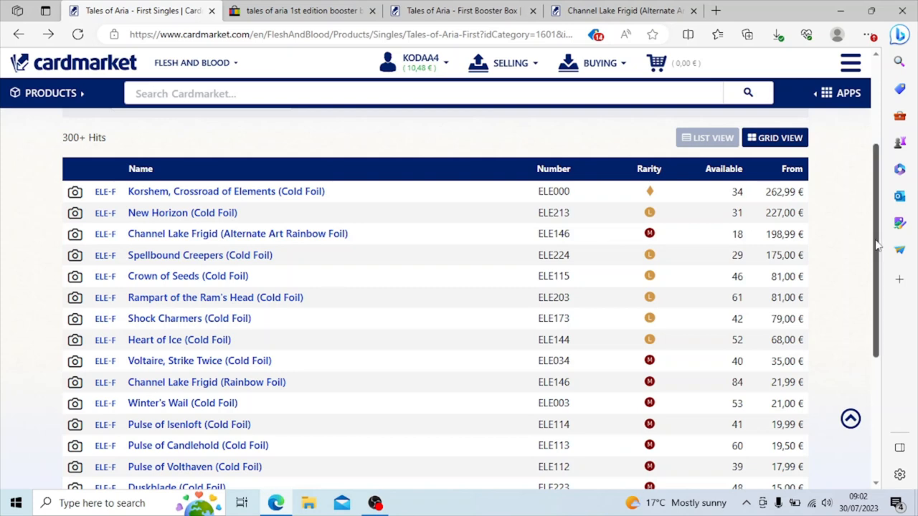
{"action": "scroll", "scroll_direction": "down", "scroll_amount": 3}
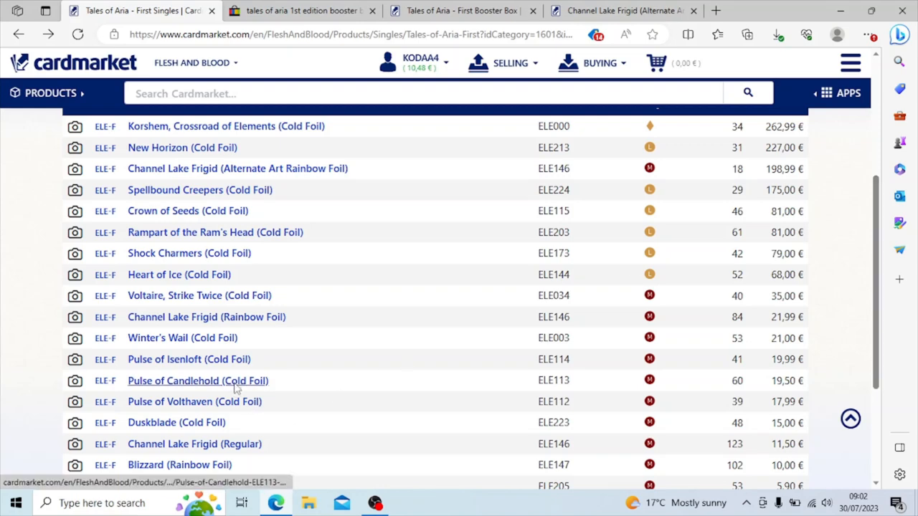
{"action": "left_click", "coordinate": [198, 381]}
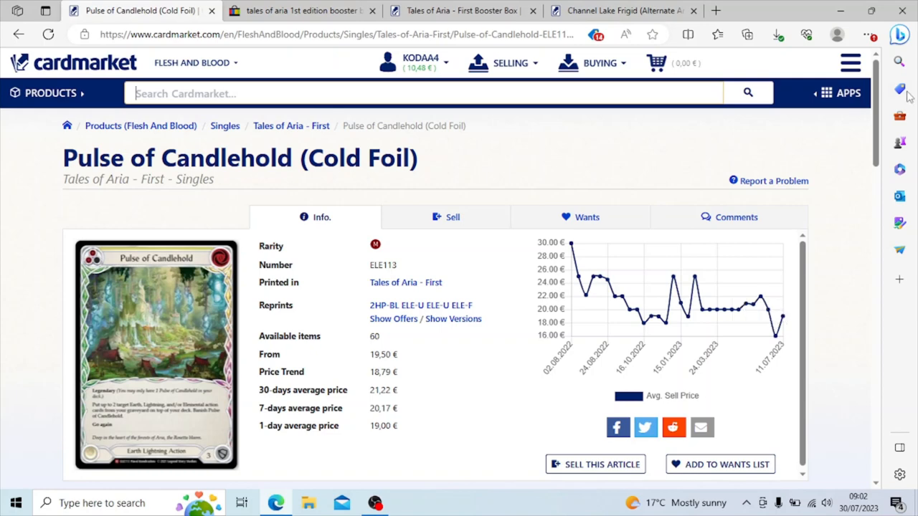
{"action": "mouse_move", "coordinate": [571, 240]}
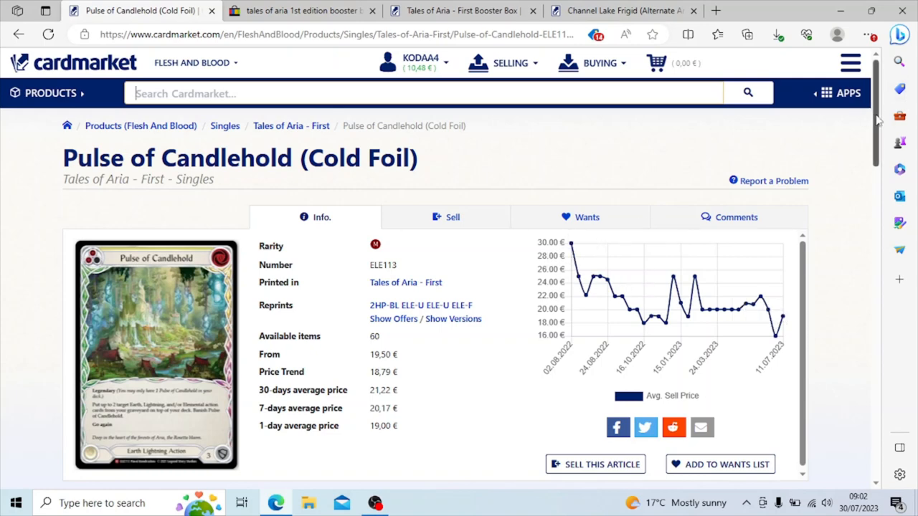
- Return to the singles list and bring up the Pulse of Volthaven (Cold Foil) page
{"action": "scroll", "scroll_direction": "down", "scroll_amount": 3}
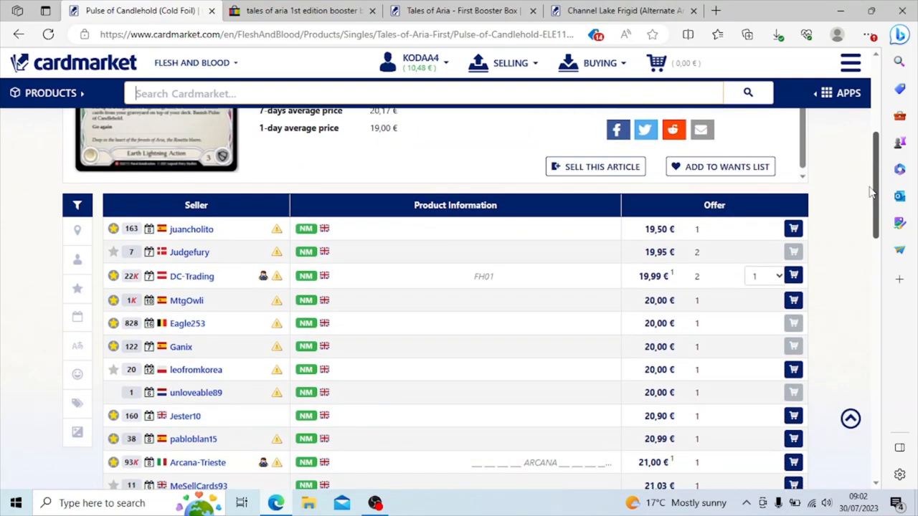
{"action": "scroll", "scroll_direction": "down", "scroll_amount": 3}
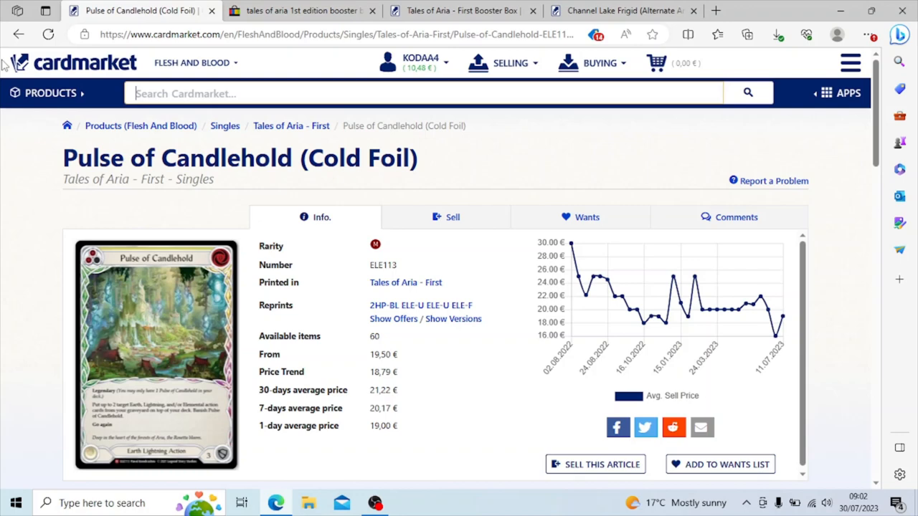
{"action": "left_click", "coordinate": [292, 126]}
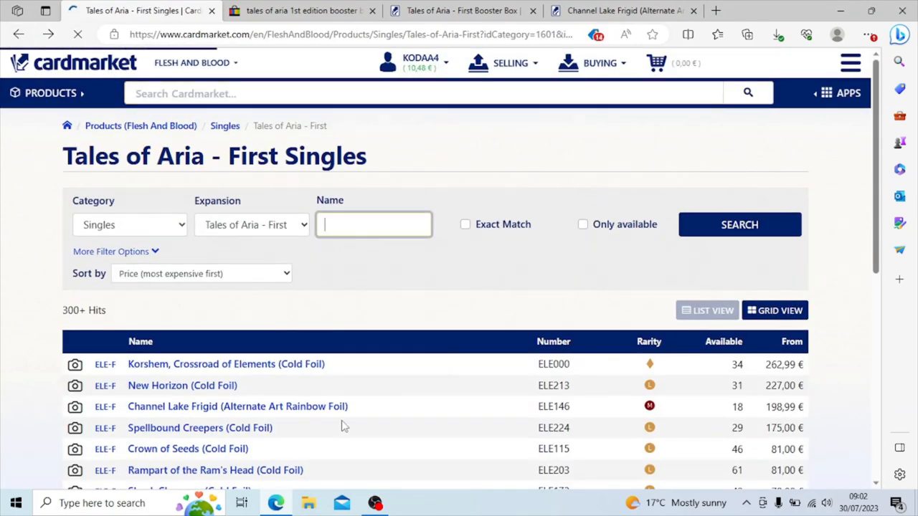
{"action": "scroll", "scroll_direction": "down", "scroll_amount": 3}
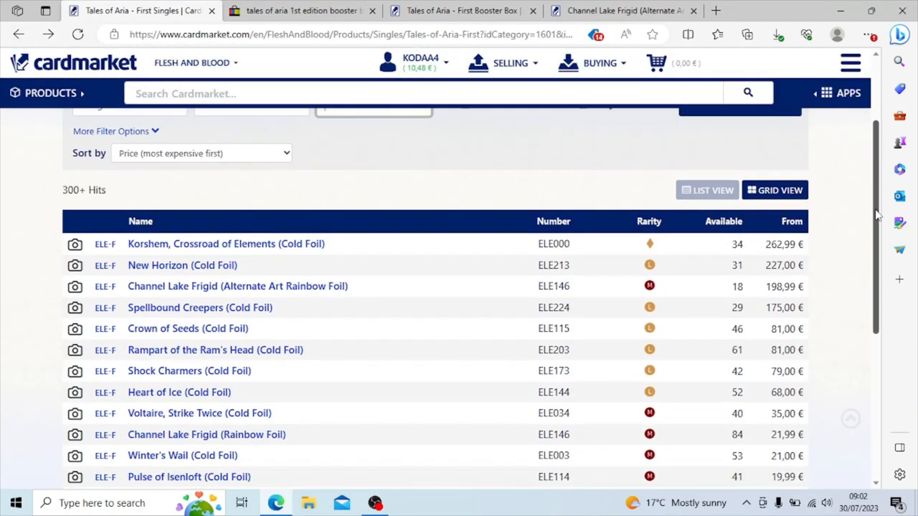
{"action": "scroll", "scroll_direction": "down", "scroll_amount": 3}
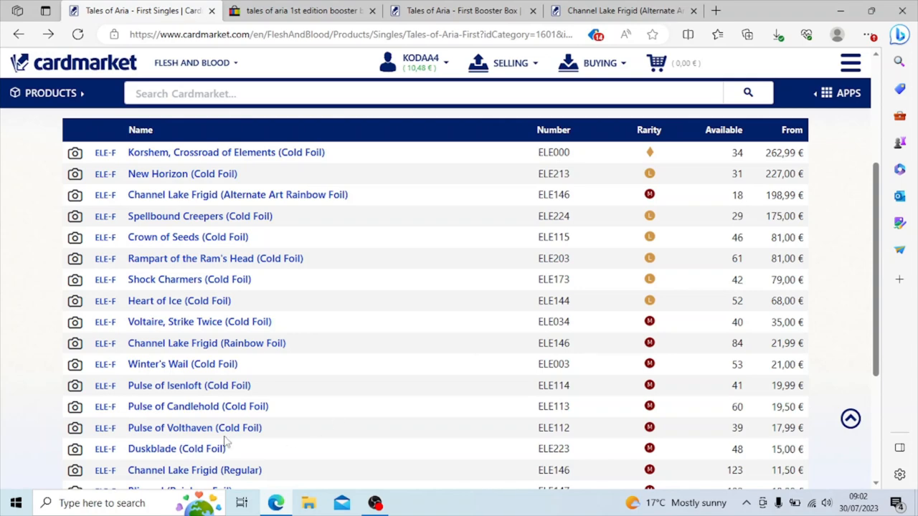
{"action": "left_click", "coordinate": [195, 427]}
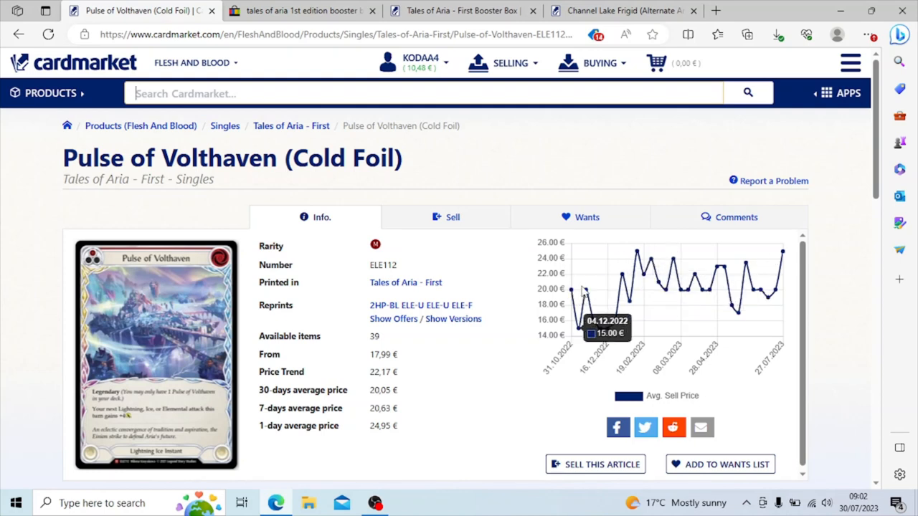
{"action": "mouse_move", "coordinate": [594, 290]}
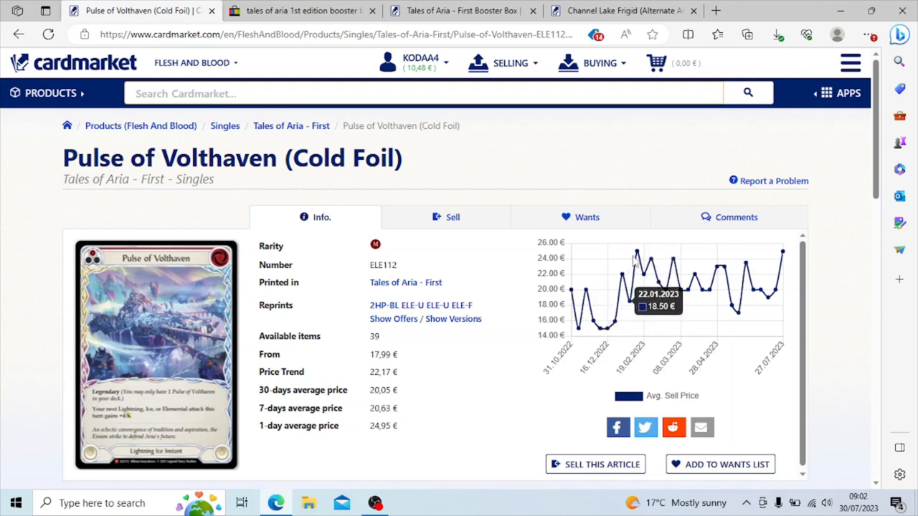
{"action": "mouse_move", "coordinate": [878, 175]}
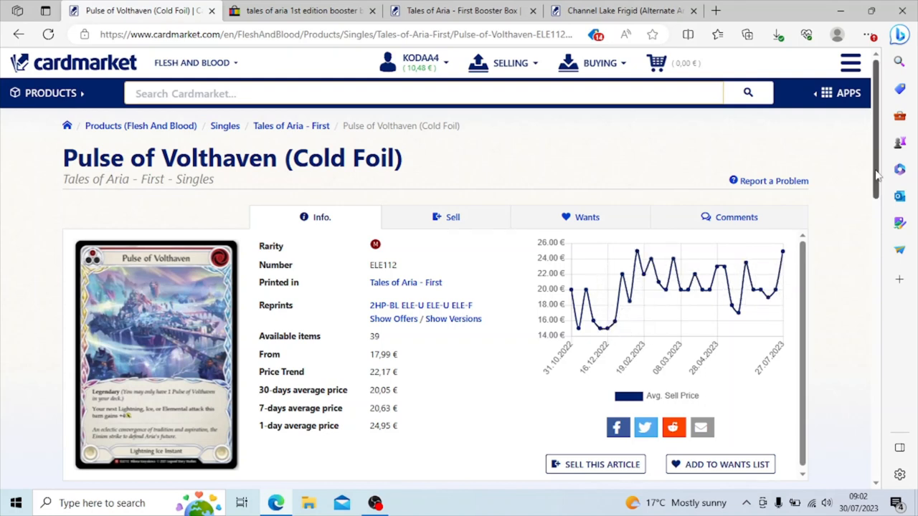
- Review Pulse of Volthaven (Cold Foil) offers from 17.99 € with a 22.17 € trend, then move to the Booster Box page
{"action": "scroll", "scroll_direction": "down", "scroll_amount": 3}
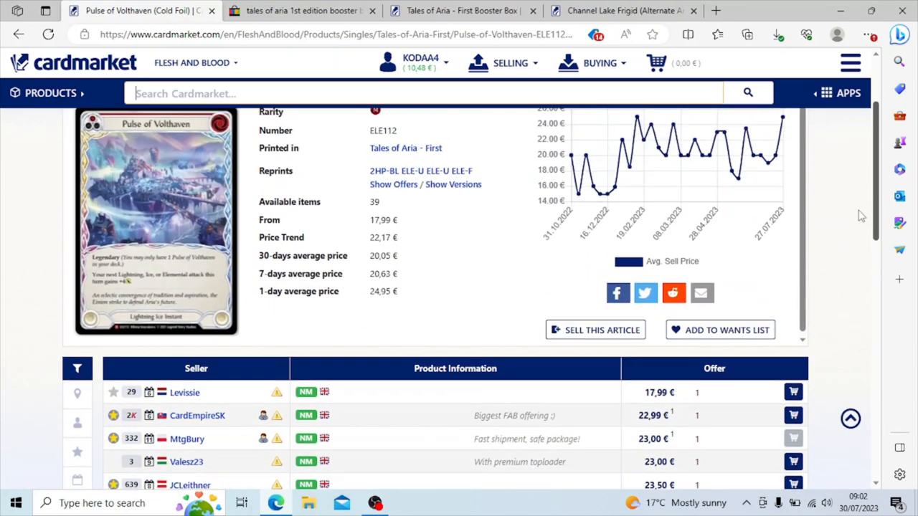
{"action": "scroll", "scroll_direction": "down", "scroll_amount": 3}
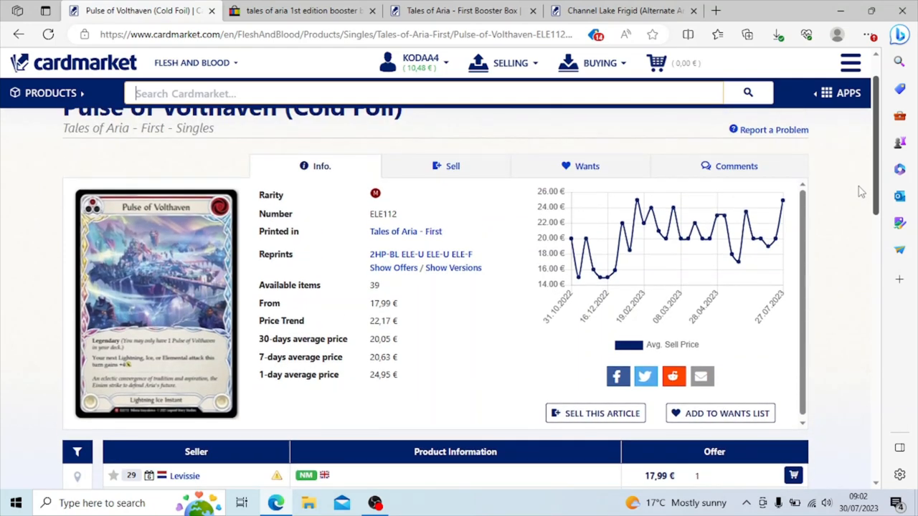
{"action": "mouse_move", "coordinate": [724, 247]}
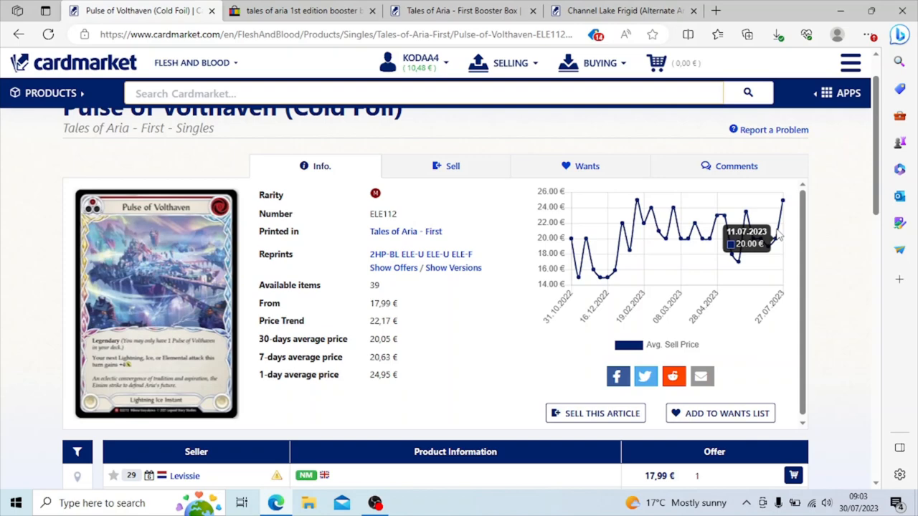
{"action": "mouse_move", "coordinate": [737, 261]}
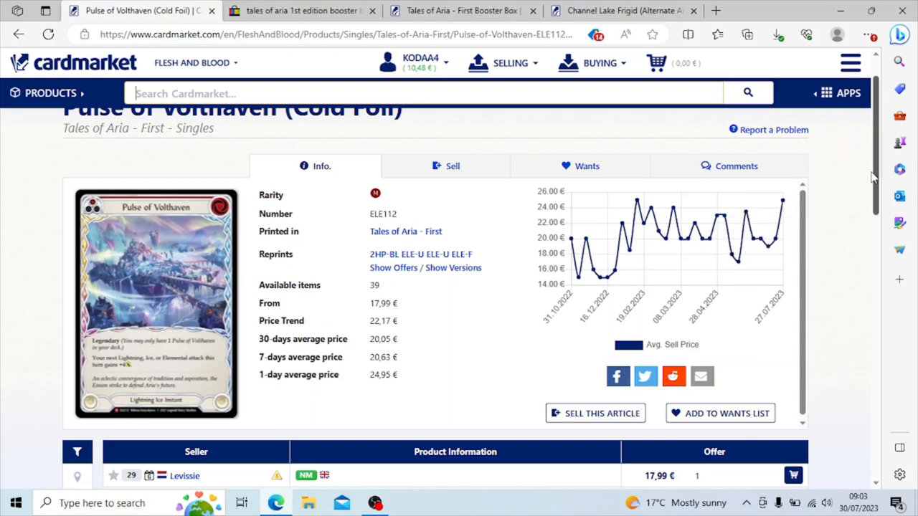
{"action": "scroll", "scroll_direction": "down", "scroll_amount": 3}
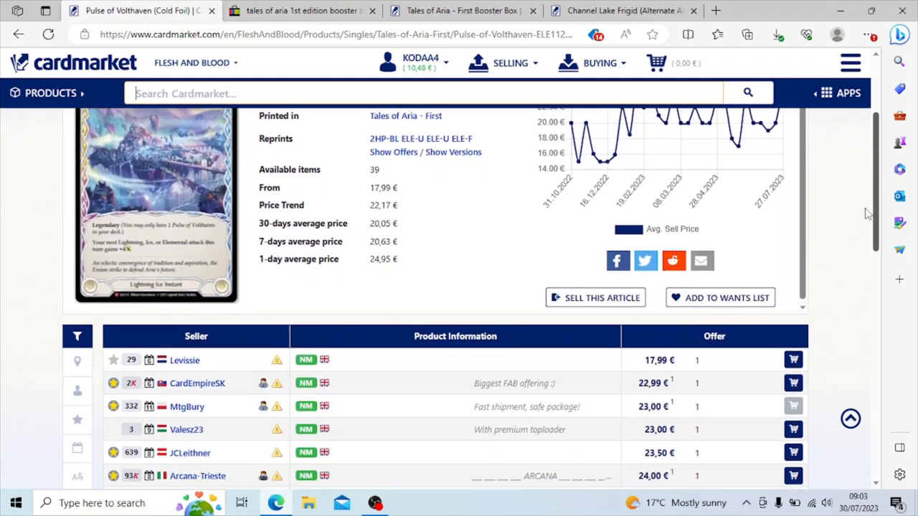
{"action": "scroll", "scroll_direction": "down", "scroll_amount": 3}
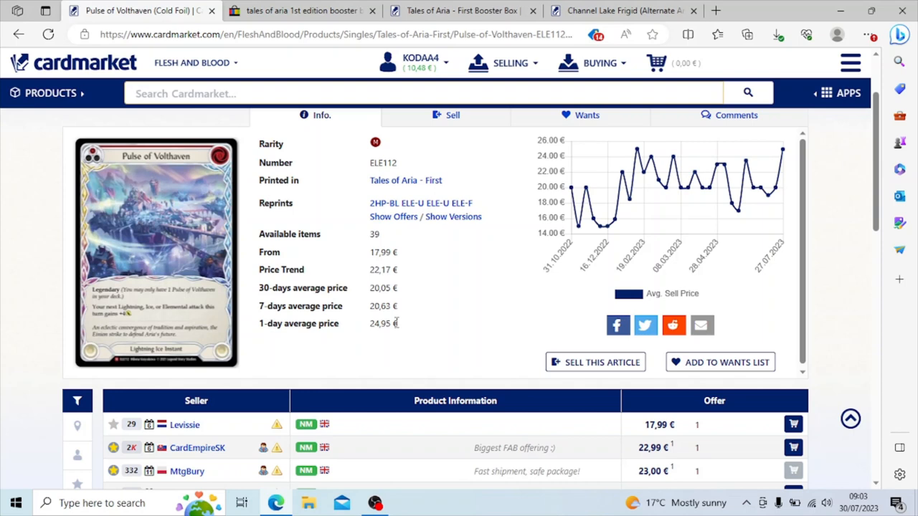
{"action": "left_click", "coordinate": [287, 93]}
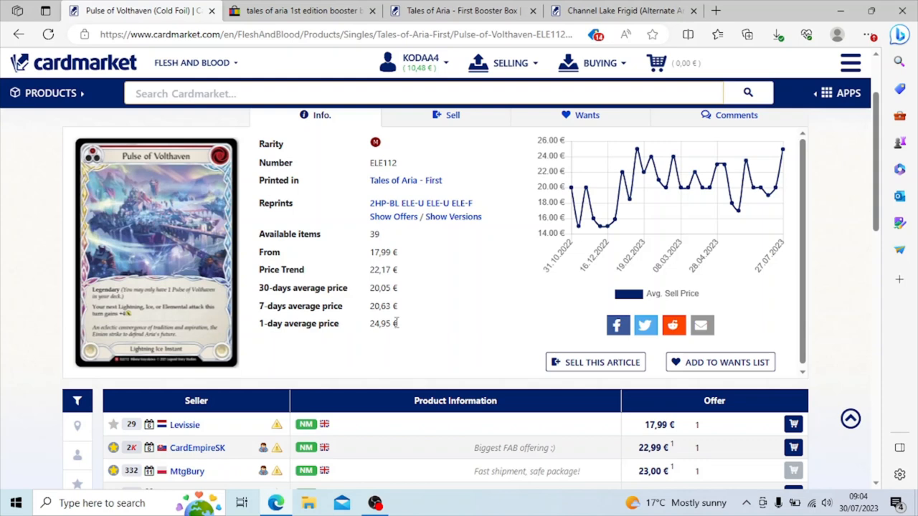
{"action": "left_click", "coordinate": [286, 93]}
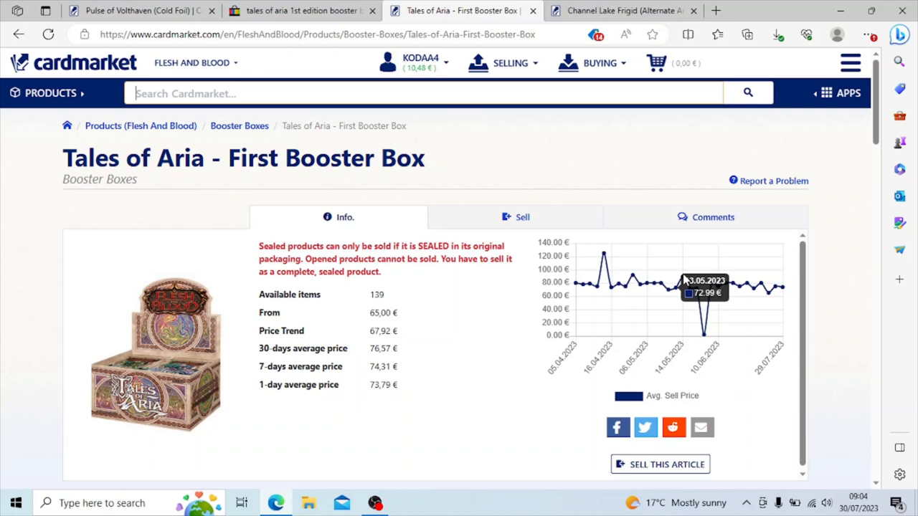
{"action": "mouse_move", "coordinate": [631, 281]}
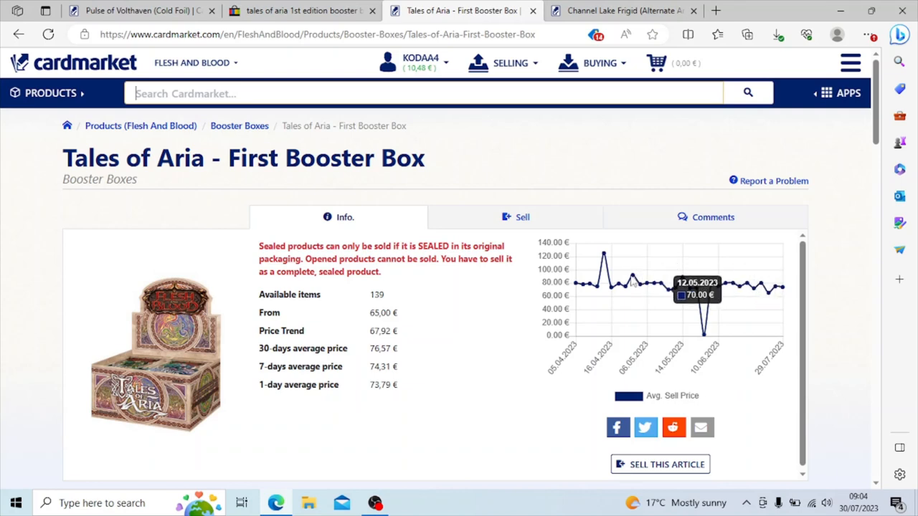
{"action": "mouse_move", "coordinate": [909, 142]}
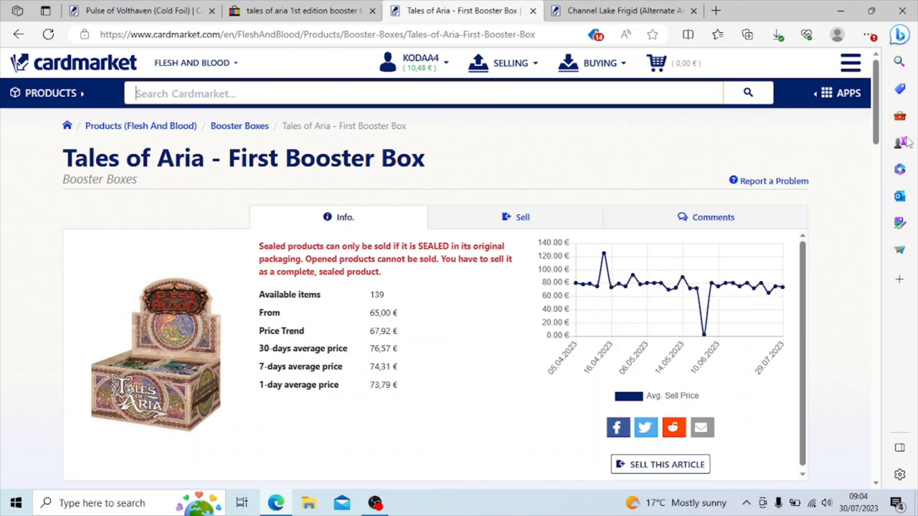
- Review the booster box offers from 65.00 € and switch to the eBay booster box search results
{"action": "scroll", "scroll_direction": "down", "scroll_amount": 3}
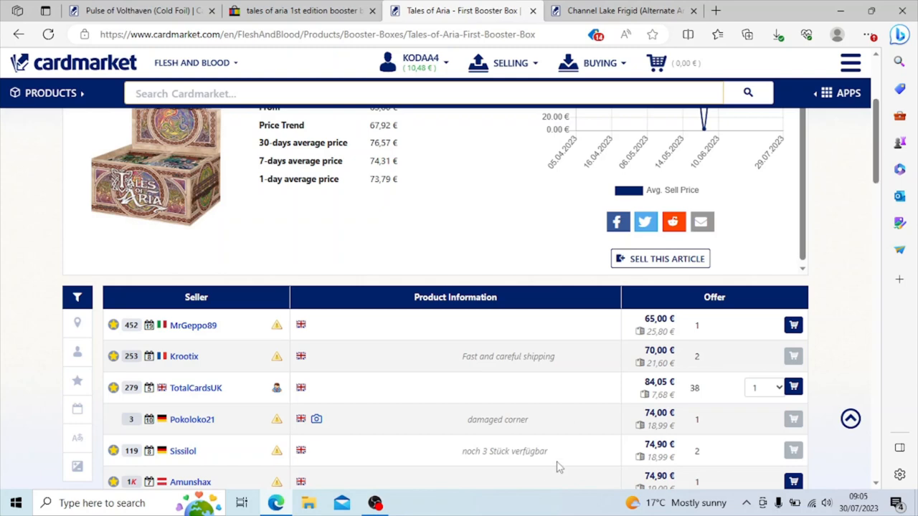
{"action": "mouse_move", "coordinate": [473, 403]}
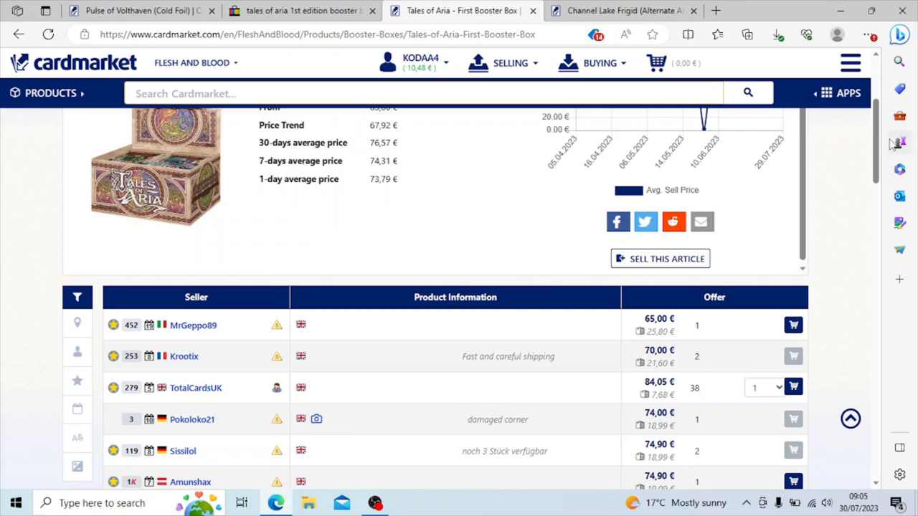
{"action": "scroll", "scroll_direction": "up", "scroll_amount": 3}
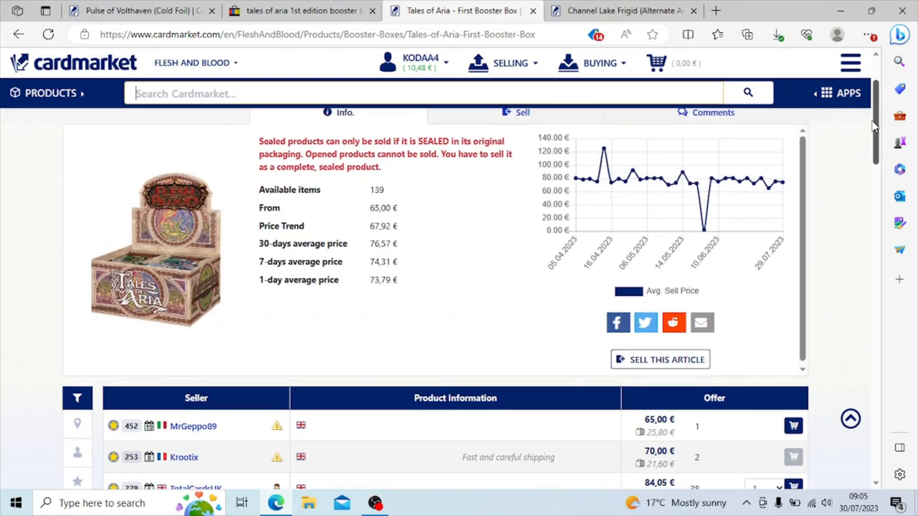
{"action": "scroll", "scroll_direction": "down", "scroll_amount": 3}
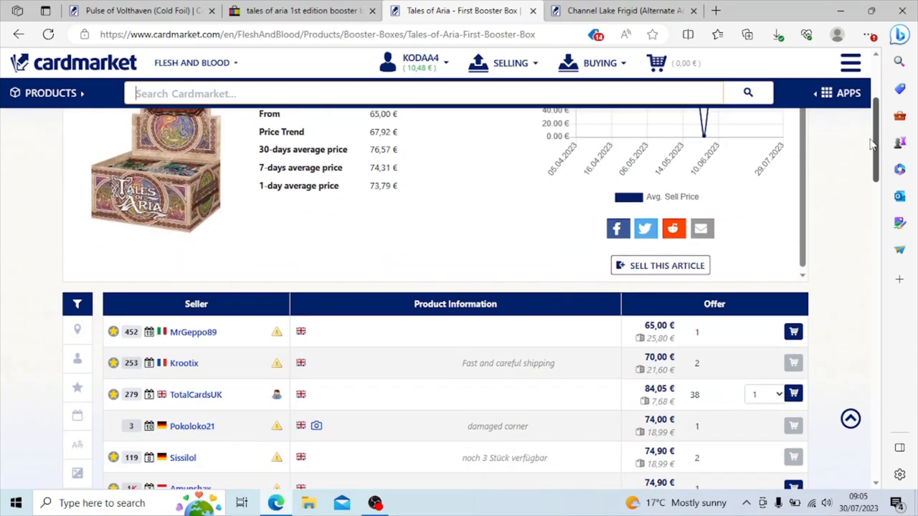
{"action": "scroll", "scroll_direction": "down", "scroll_amount": 3}
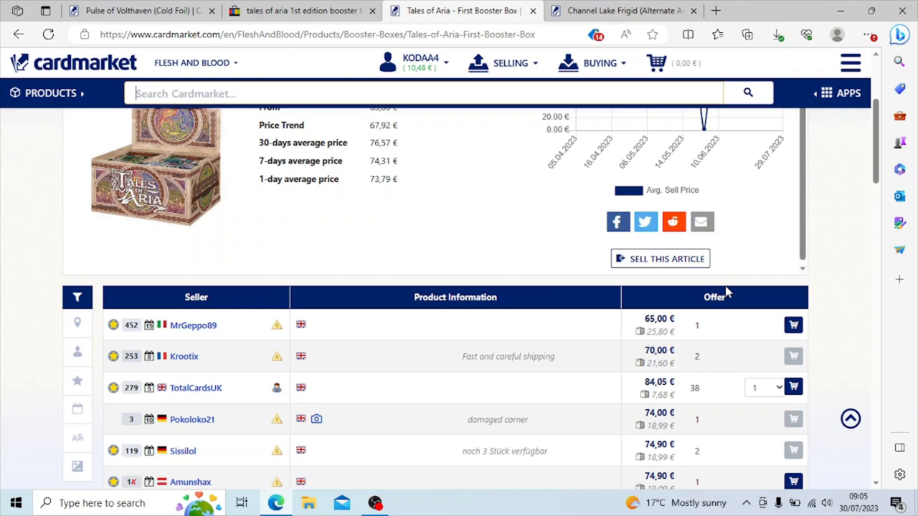
{"action": "mouse_move", "coordinate": [545, 344]}
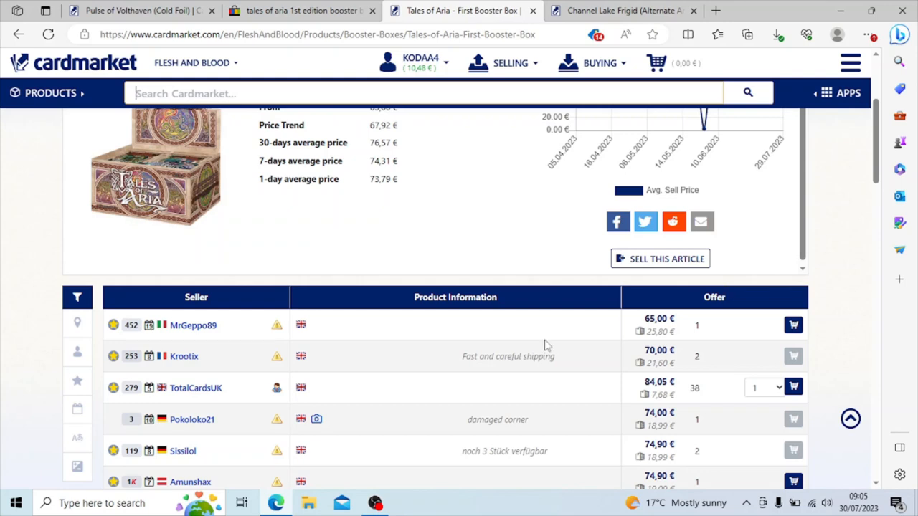
{"action": "mouse_move", "coordinate": [442, 370]}
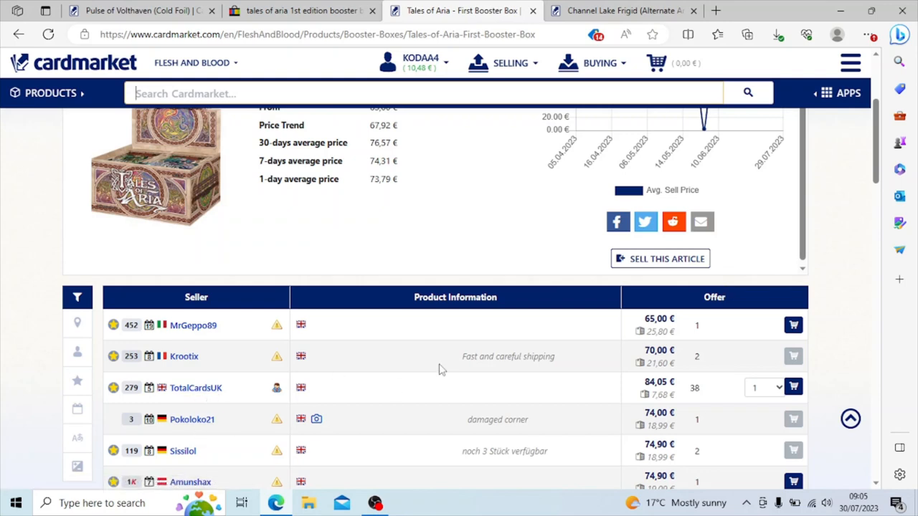
{"action": "mouse_move", "coordinate": [624, 394]}
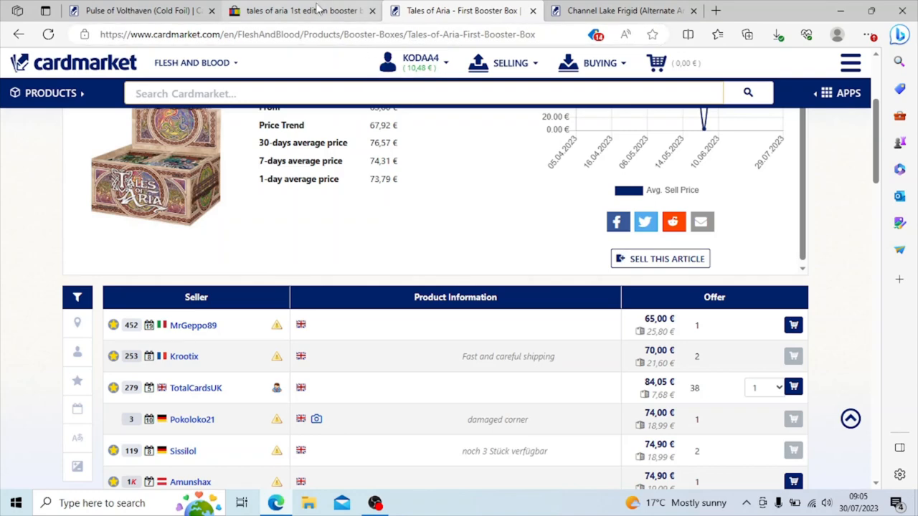
{"action": "left_click", "coordinate": [301, 10]}
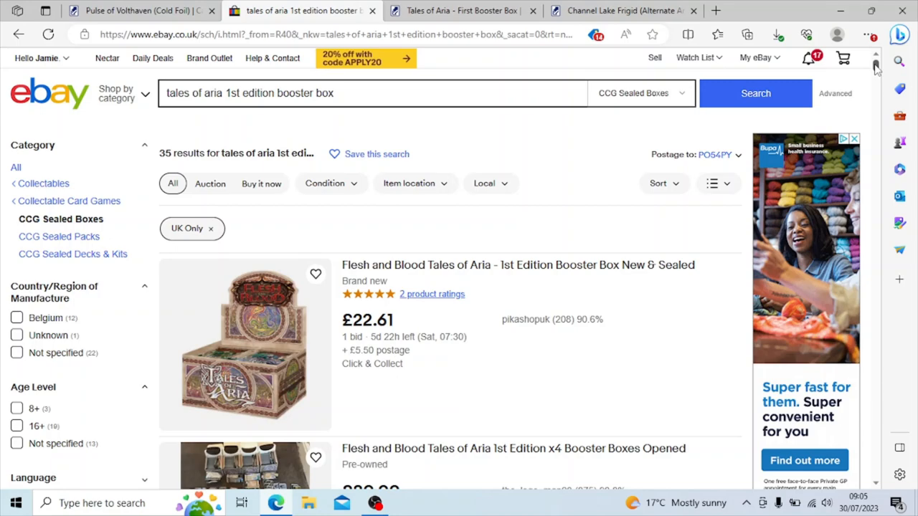
- Browse the UK booster box listings from £22.61 to £750 and open the 12-box sealed listing
{"action": "scroll", "scroll_direction": "down", "scroll_amount": 3}
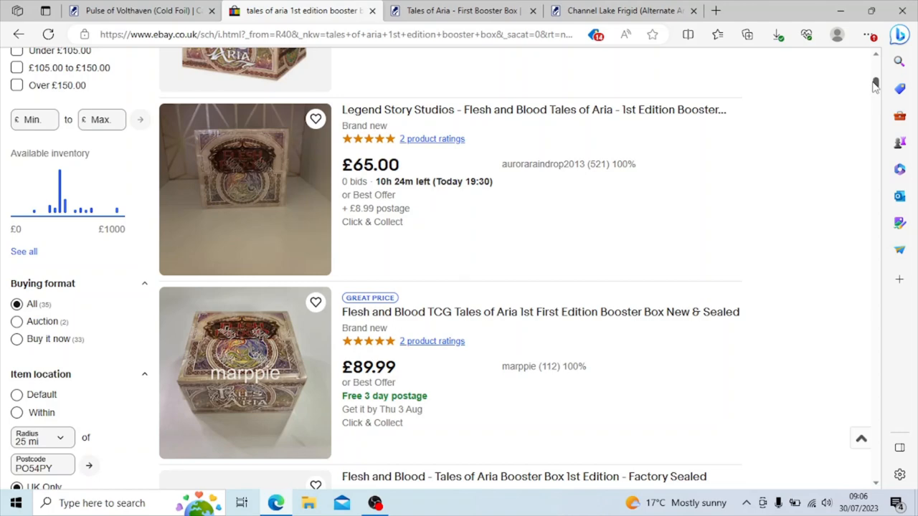
{"action": "scroll", "scroll_direction": "down", "scroll_amount": 3}
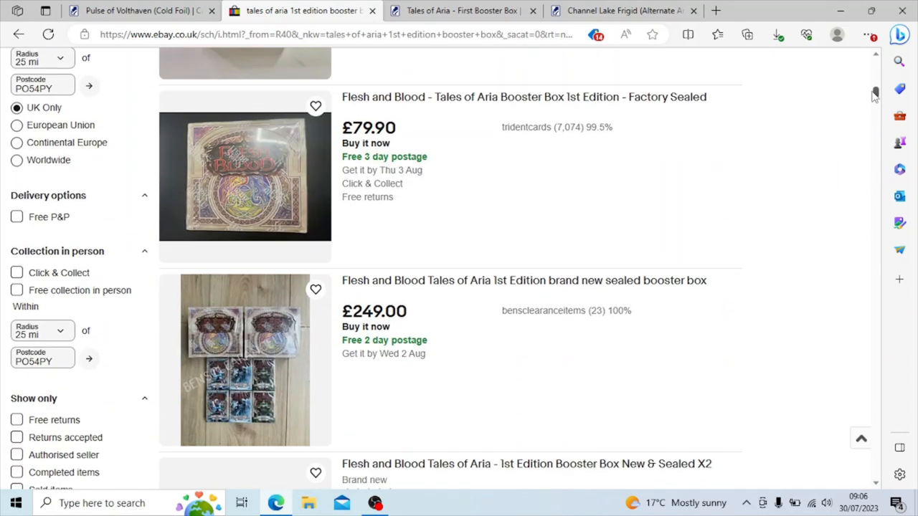
{"action": "scroll", "scroll_direction": "down", "scroll_amount": 3}
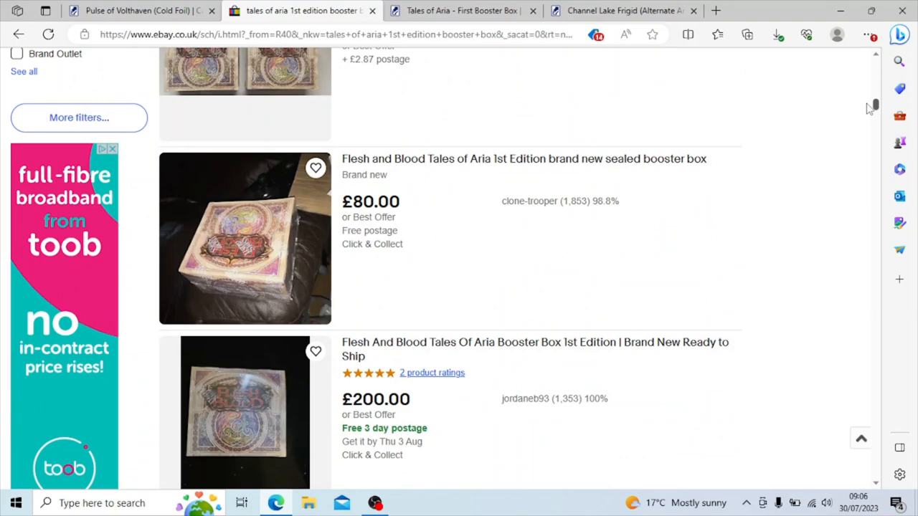
{"action": "scroll", "scroll_direction": "down", "scroll_amount": 3}
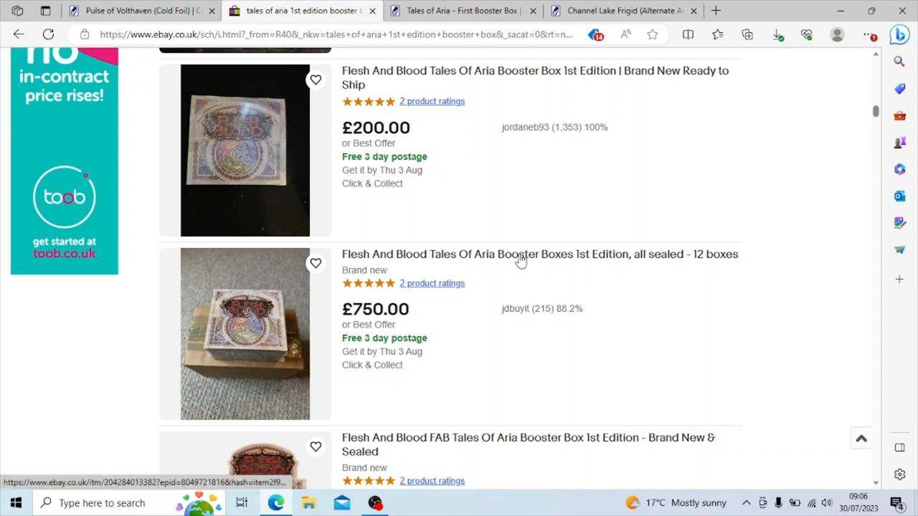
{"action": "left_click", "coordinate": [538, 253]}
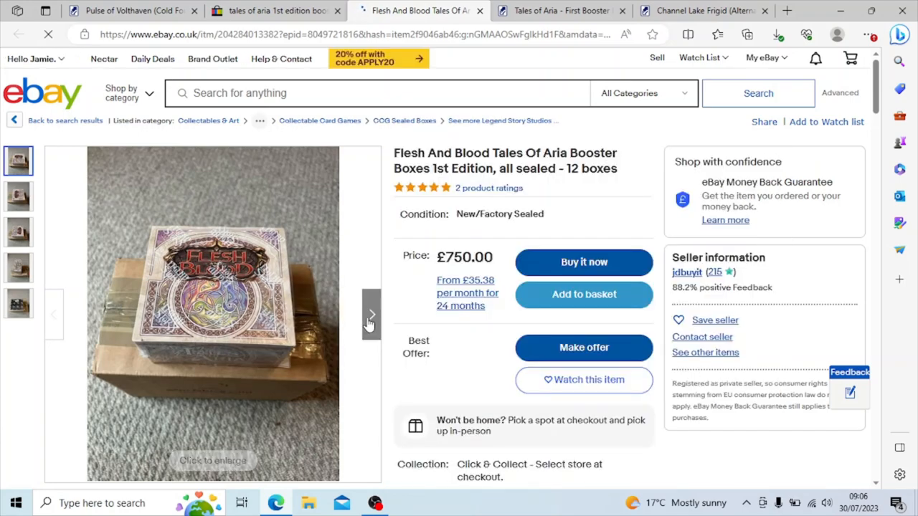
- Review the £750 12-box listing's postage, item specifics and product details
{"action": "left_click", "coordinate": [370, 314]}
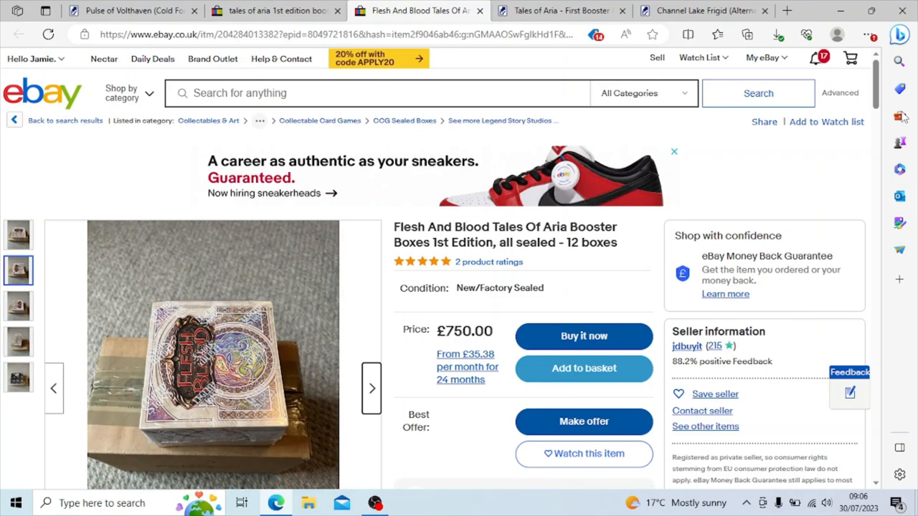
{"action": "scroll", "scroll_direction": "down", "scroll_amount": 3}
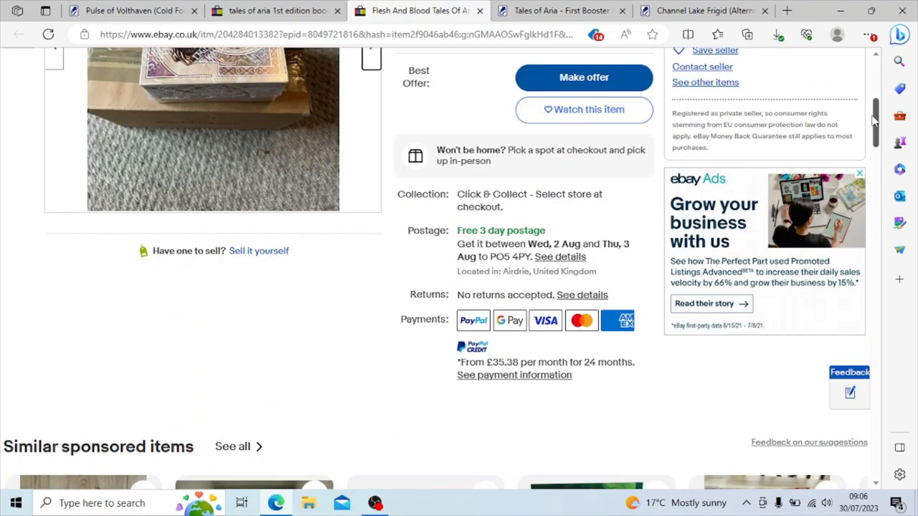
{"action": "scroll", "scroll_direction": "down", "scroll_amount": 3}
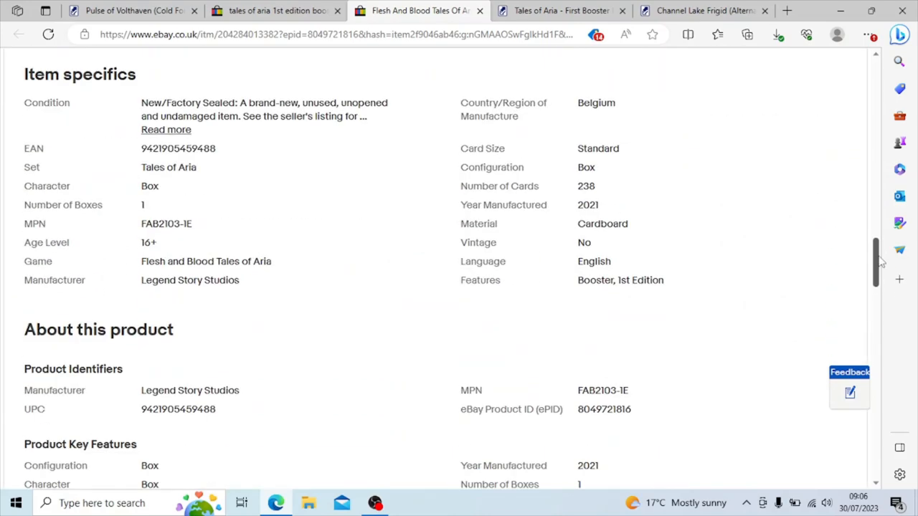
{"action": "scroll", "scroll_direction": "down", "scroll_amount": 3}
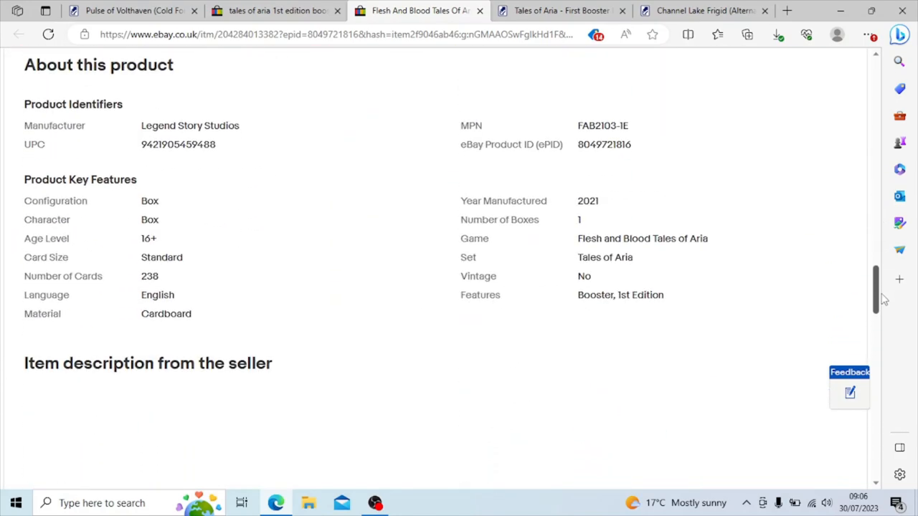
{"action": "scroll", "scroll_direction": "down", "scroll_amount": 3}
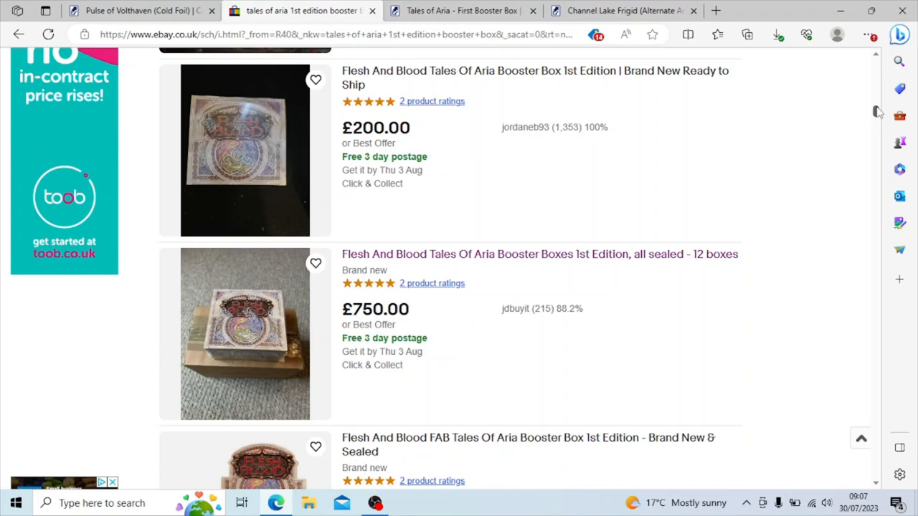
- Browse further booster box listings from £90 to £729, including the £108.95 box
{"action": "scroll", "scroll_direction": "down", "scroll_amount": 3}
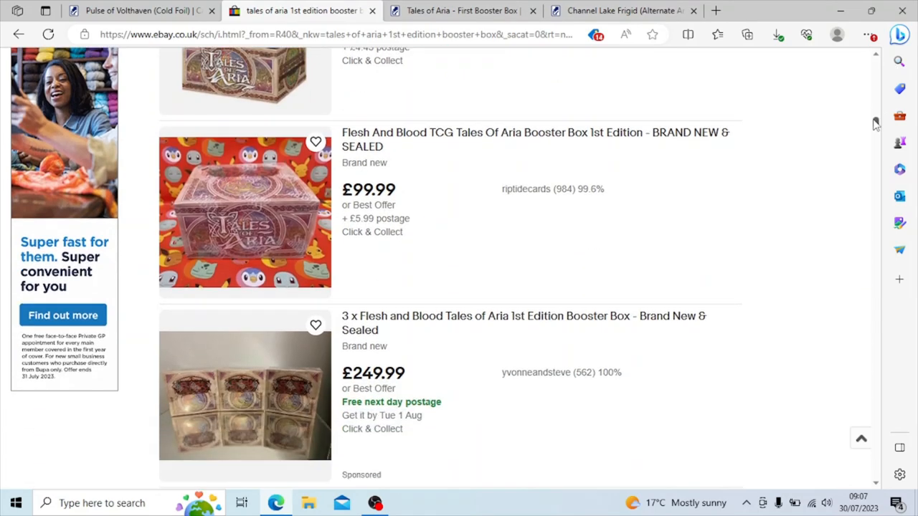
{"action": "scroll", "scroll_direction": "down", "scroll_amount": 3}
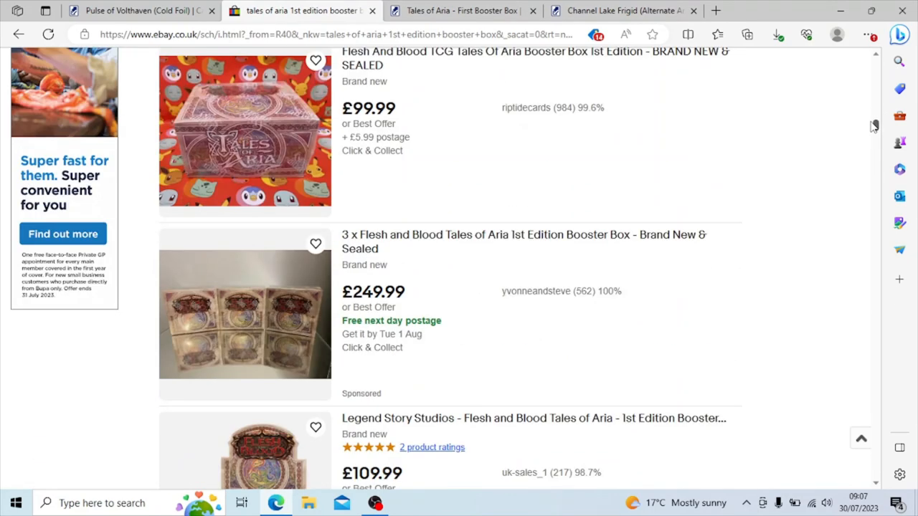
{"action": "scroll", "scroll_direction": "down", "scroll_amount": 3}
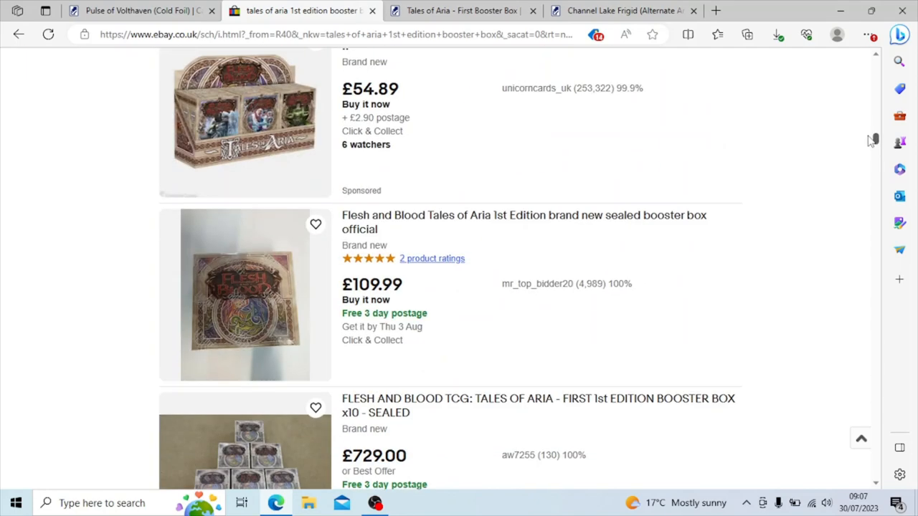
{"action": "scroll", "scroll_direction": "down", "scroll_amount": 3}
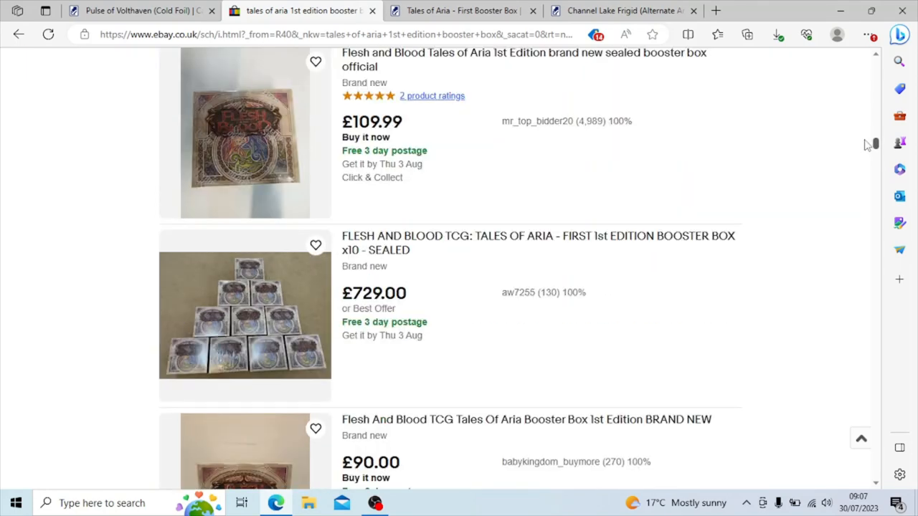
{"action": "scroll", "scroll_direction": "down", "scroll_amount": 3}
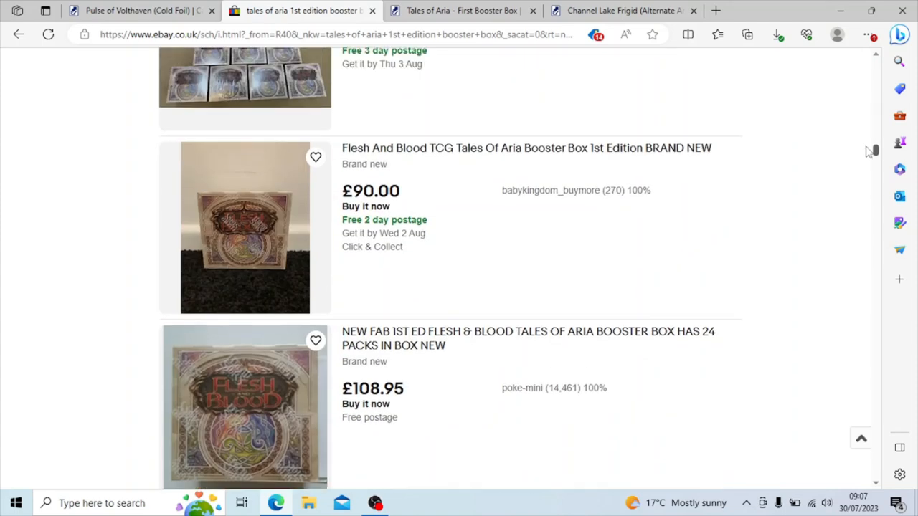
{"action": "scroll", "scroll_direction": "down", "scroll_amount": 3}
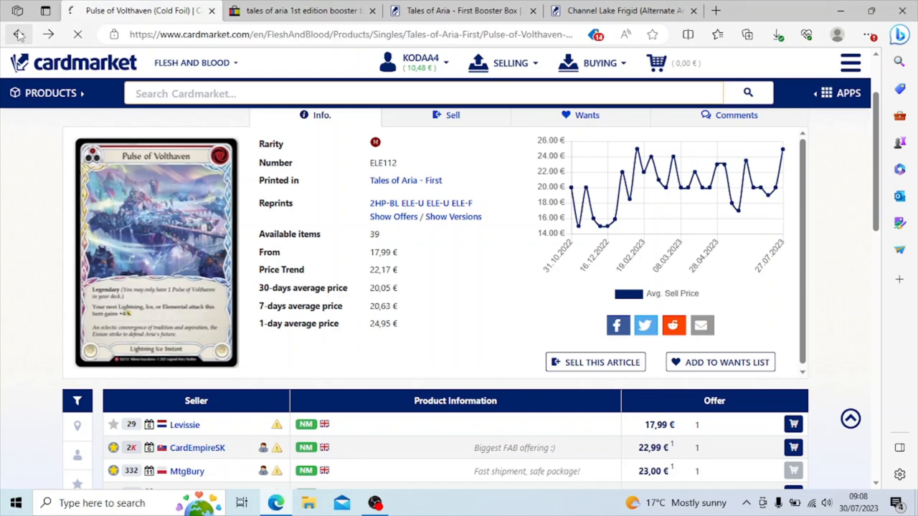
- Return to the Tales of Aria - First singles list and scan down past the priciest cold foils
{"action": "left_click", "coordinate": [18, 35]}
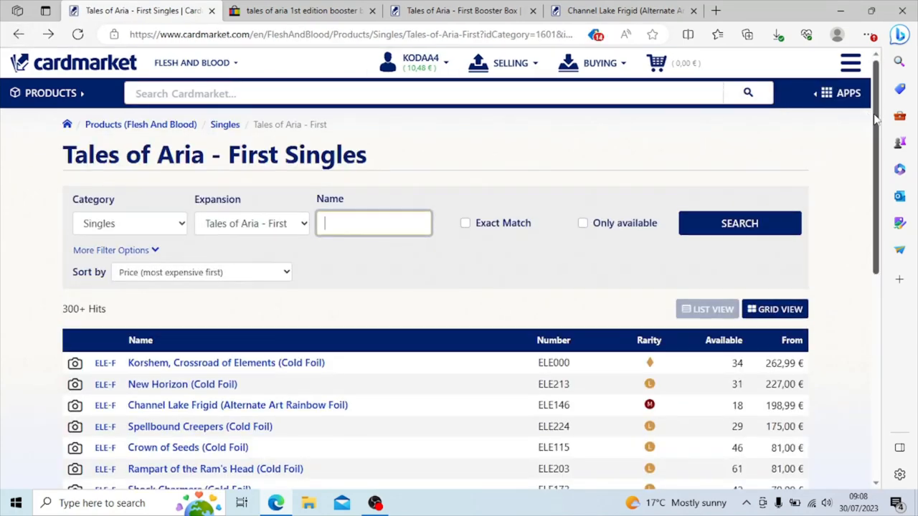
{"action": "scroll", "scroll_direction": "down", "scroll_amount": 3}
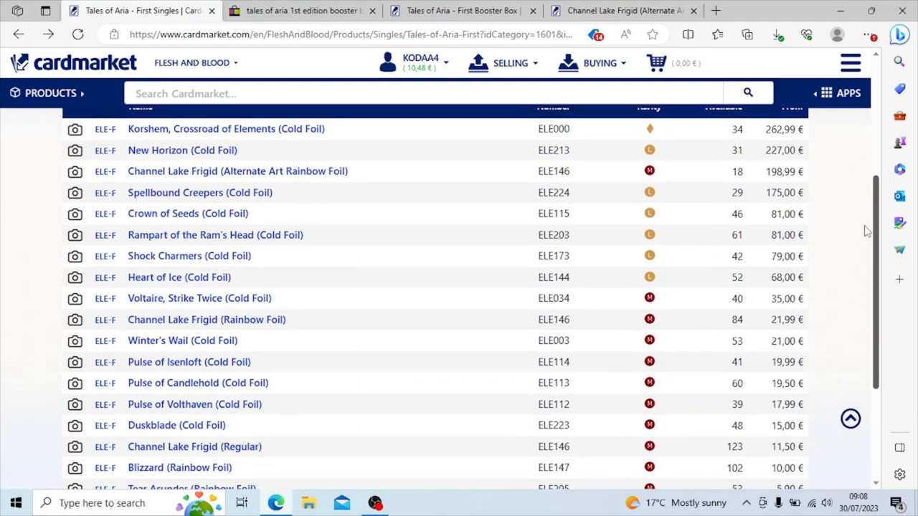
{"action": "scroll", "scroll_direction": "down", "scroll_amount": 3}
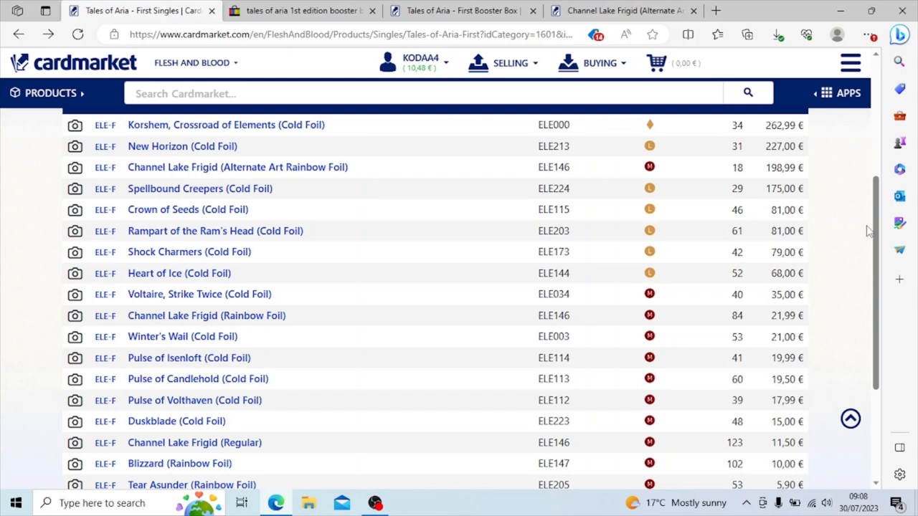
{"action": "mouse_move", "coordinate": [872, 229]}
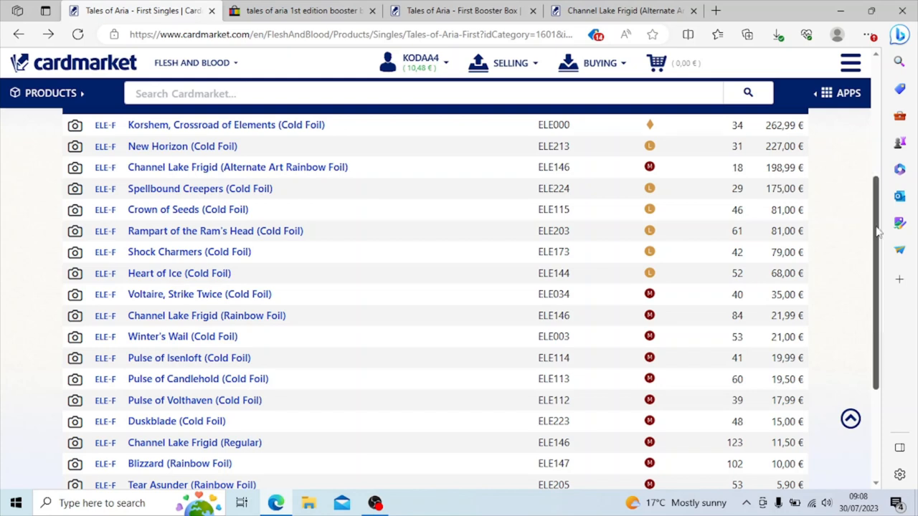
{"action": "scroll", "scroll_direction": "down", "scroll_amount": 3}
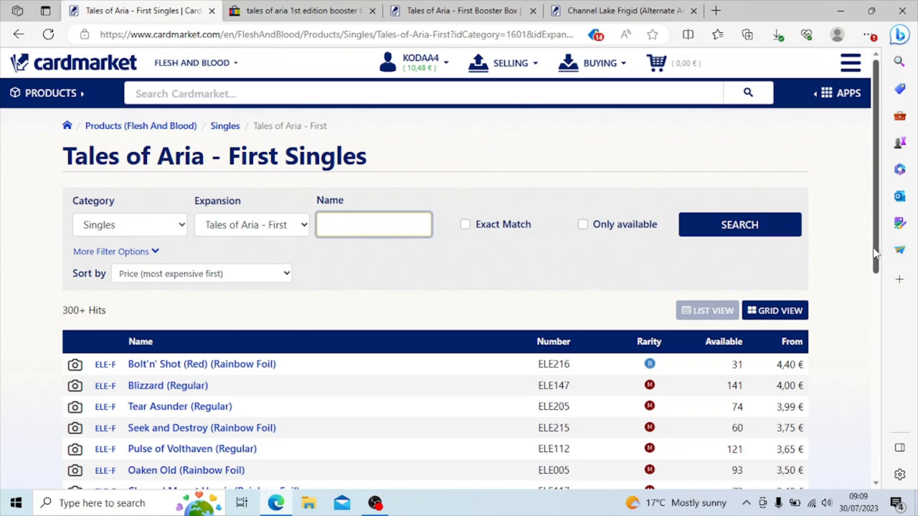
- Scan to the bottom of page 2 of the singles, then go back to page 1 topped by Korshem at 262.99 €
{"action": "scroll", "scroll_direction": "down", "scroll_amount": 3}
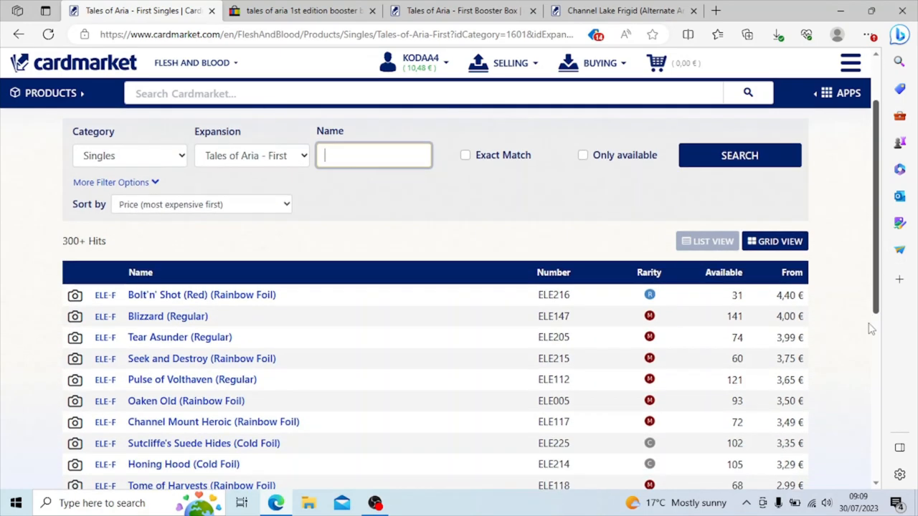
{"action": "scroll", "scroll_direction": "down", "scroll_amount": 3}
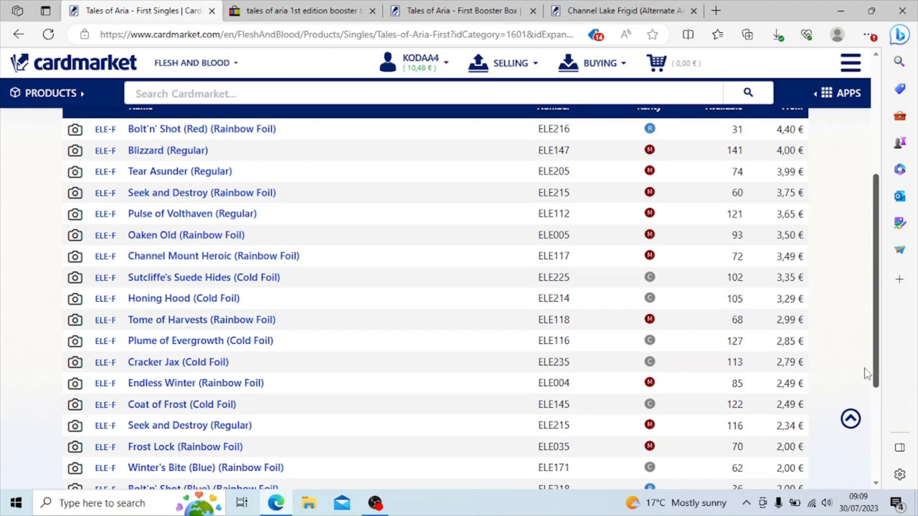
{"action": "scroll", "scroll_direction": "down", "scroll_amount": 3}
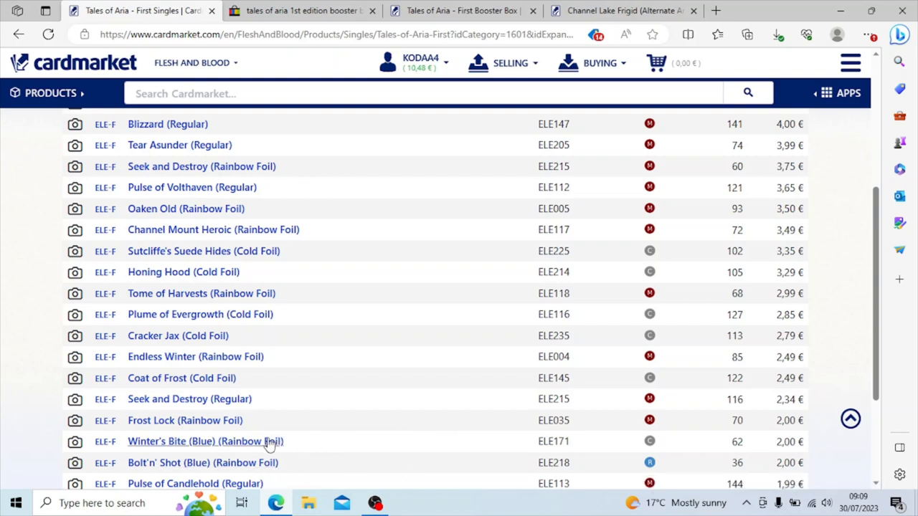
{"action": "mouse_move", "coordinate": [590, 324]}
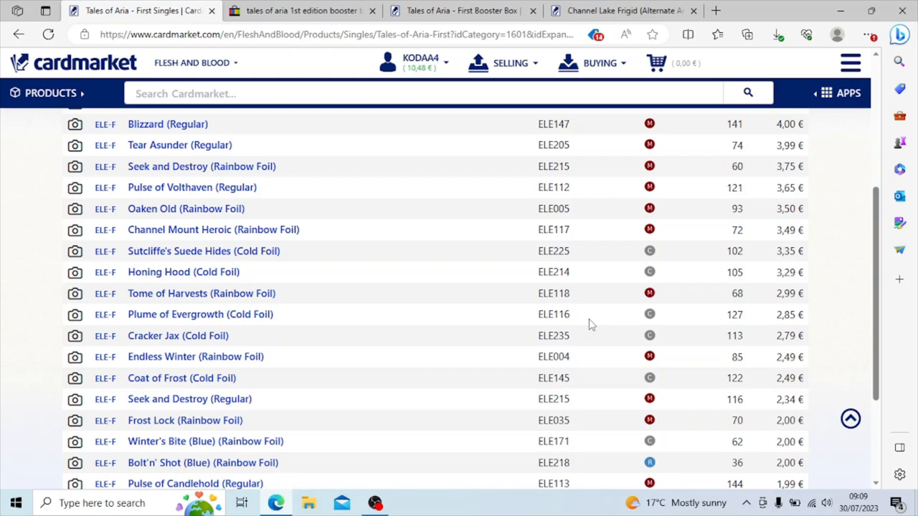
{"action": "mouse_move", "coordinate": [388, 418]}
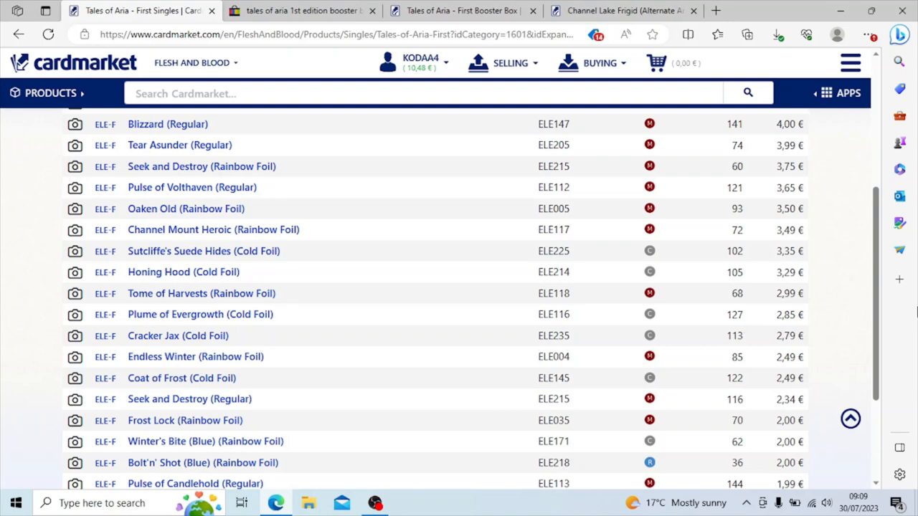
{"action": "mouse_move", "coordinate": [876, 272]}
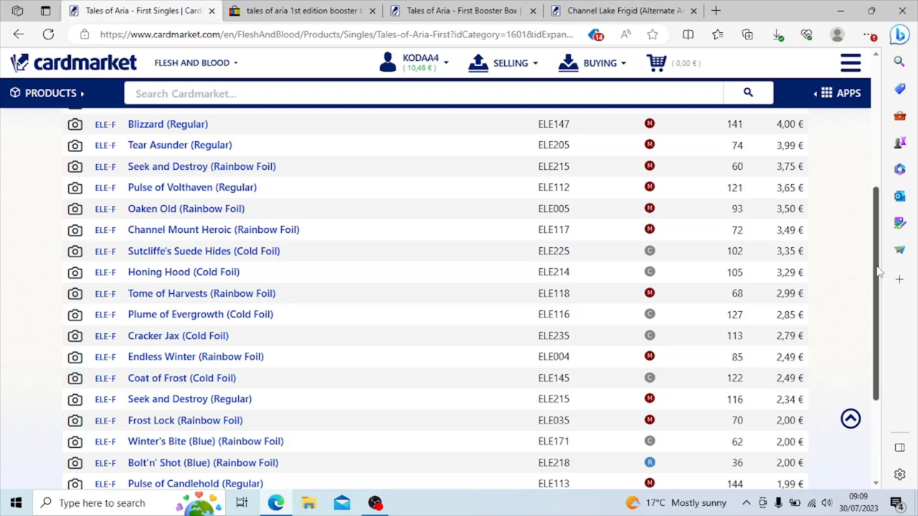
{"action": "scroll", "scroll_direction": "down", "scroll_amount": 3}
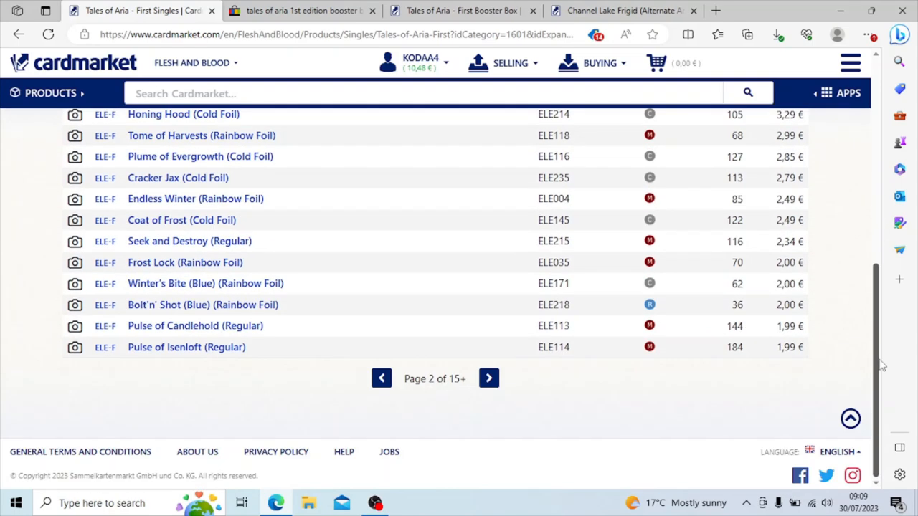
{"action": "left_click", "coordinate": [382, 379]}
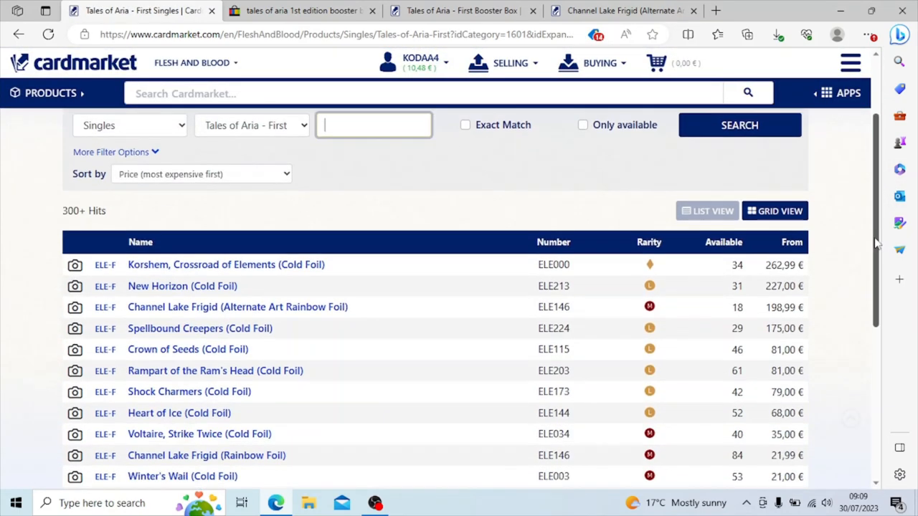
{"action": "scroll", "scroll_direction": "down", "scroll_amount": 3}
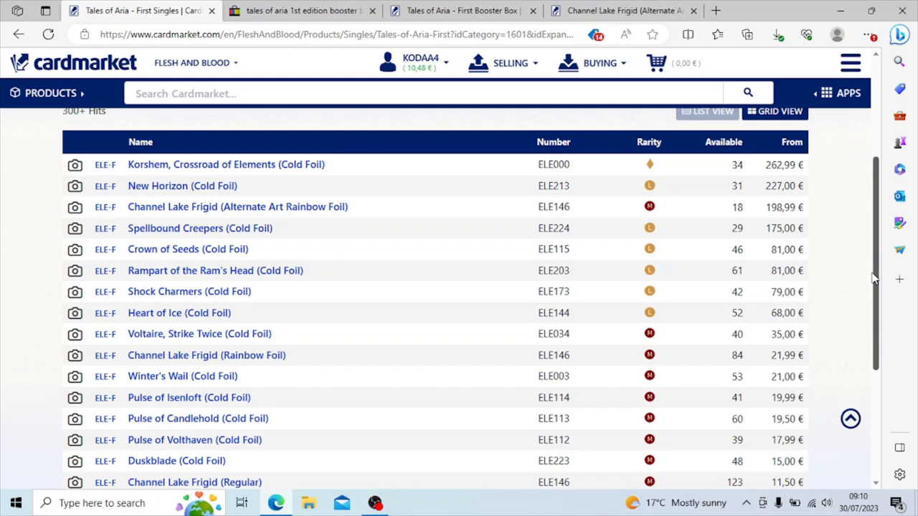
{"action": "mouse_move", "coordinate": [456, 310]}
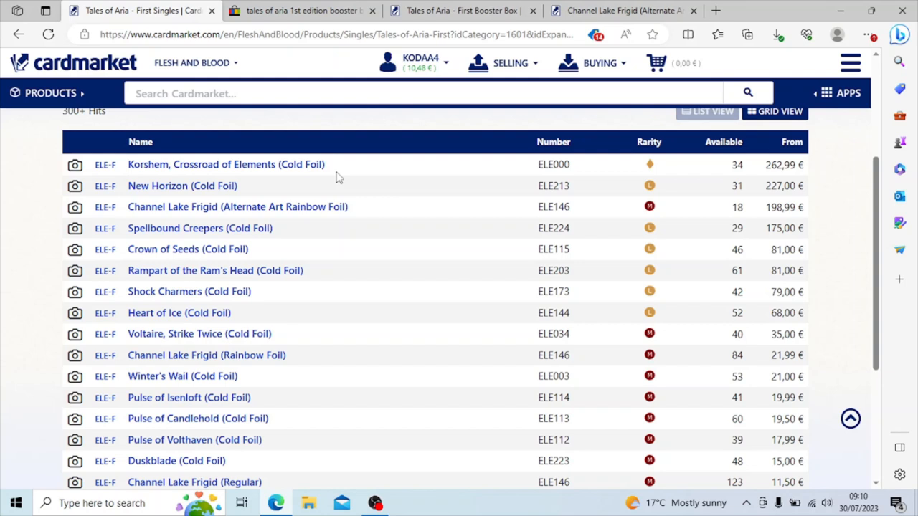
{"action": "mouse_move", "coordinate": [310, 281]}
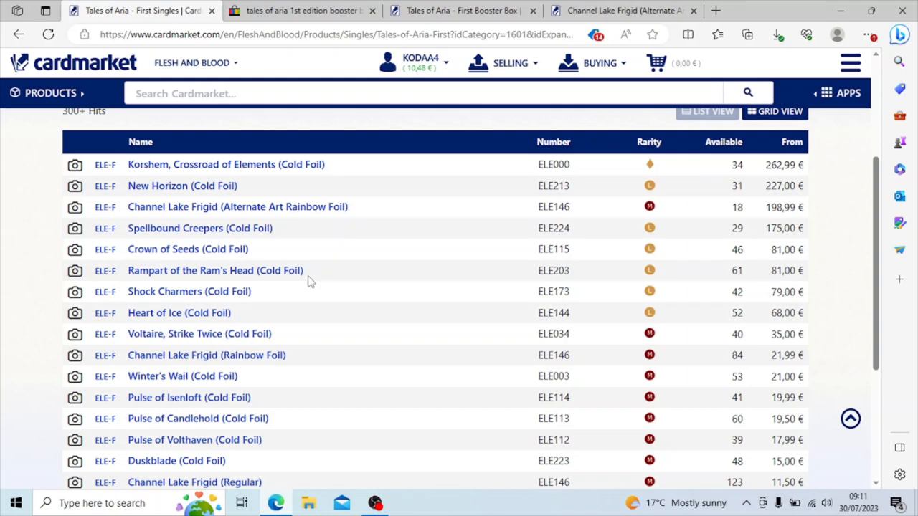
{"action": "mouse_move", "coordinate": [735, 331]}
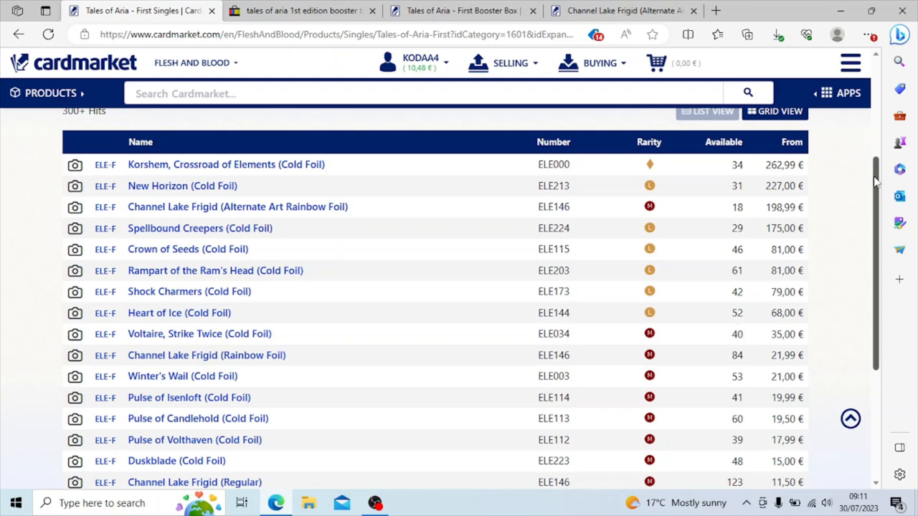
{"action": "scroll", "scroll_direction": "down", "scroll_amount": 3}
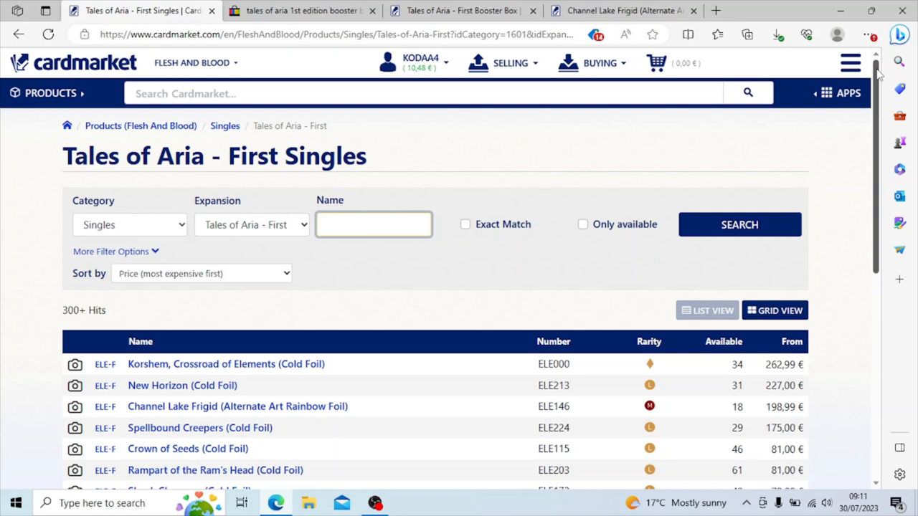
{"action": "mouse_move", "coordinate": [513, 370]}
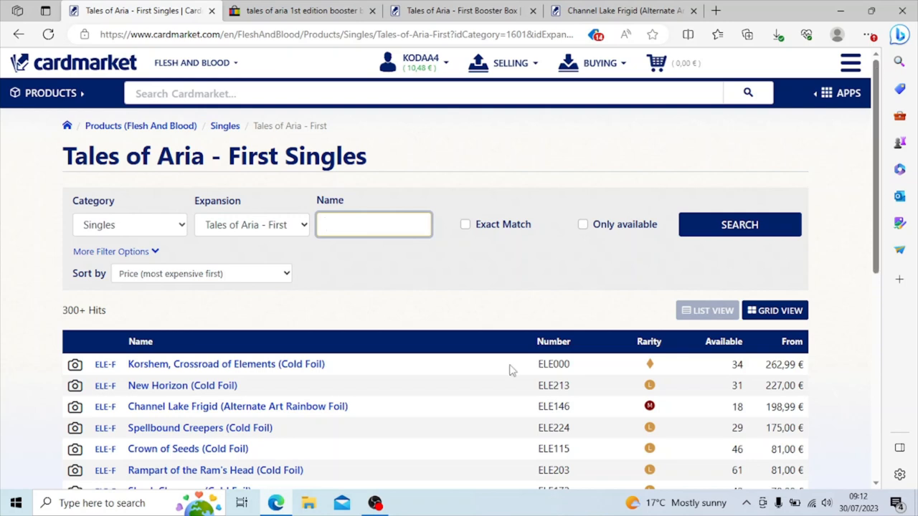